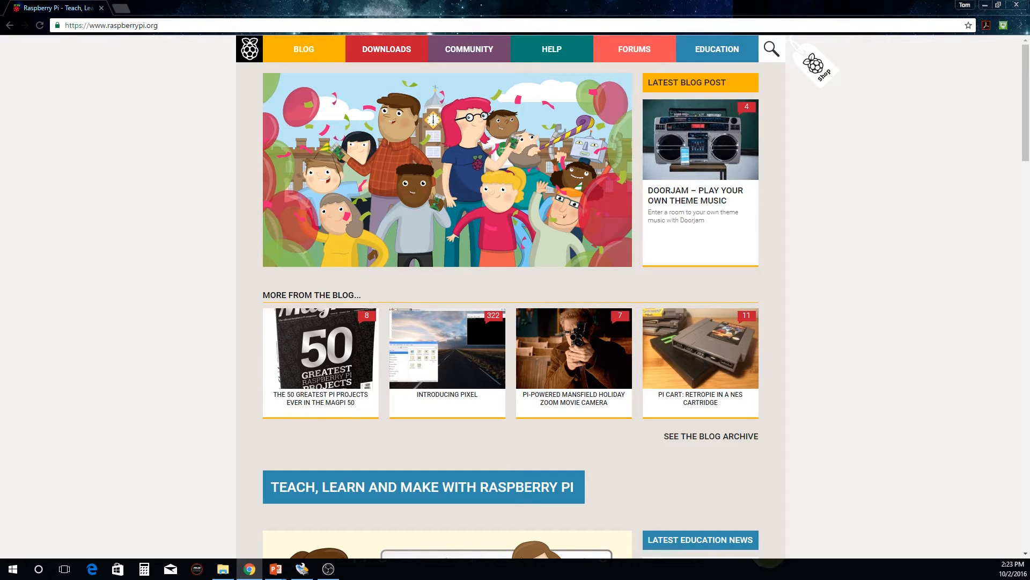
mouse_move(383, 72)
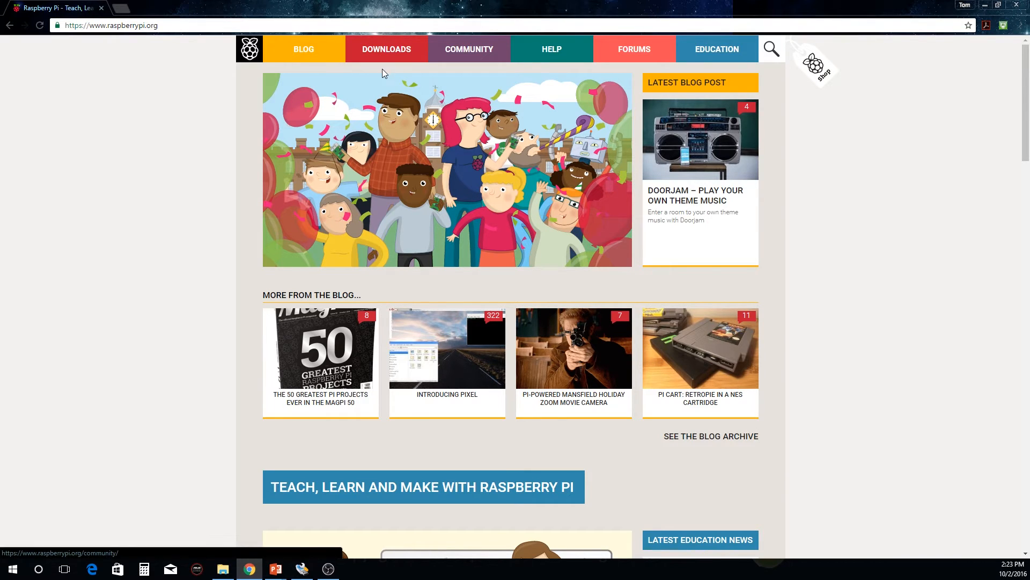
Open the DOWNLOADS page from the raspberrypi.org navigation bar.
left_click(386, 49)
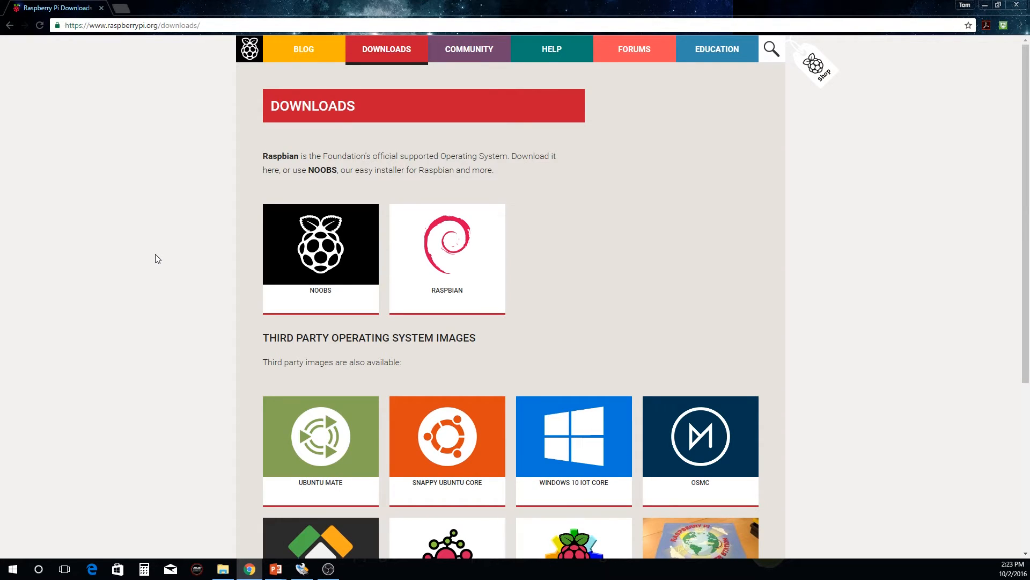
mouse_move(447, 302)
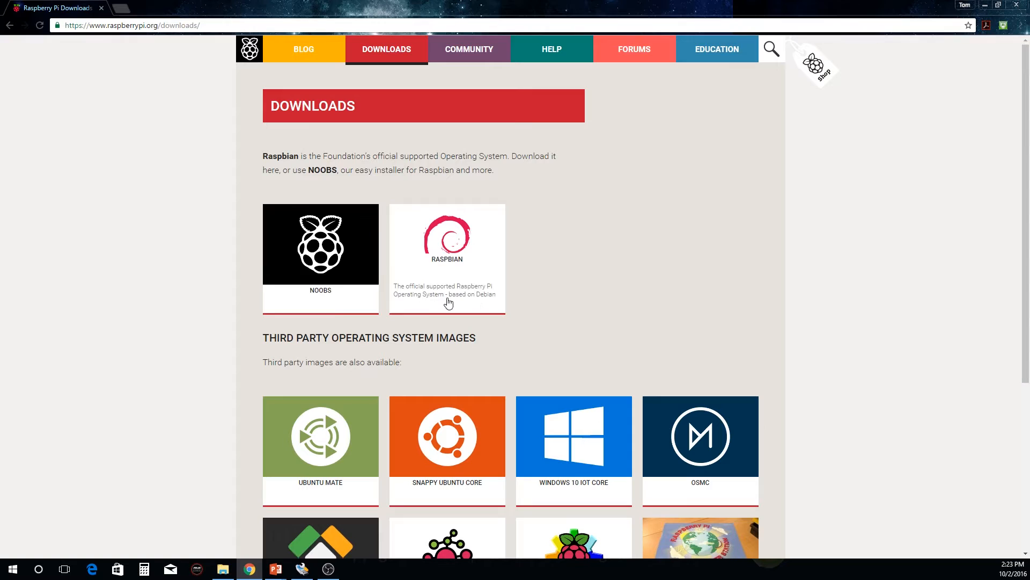
mouse_move(207, 380)
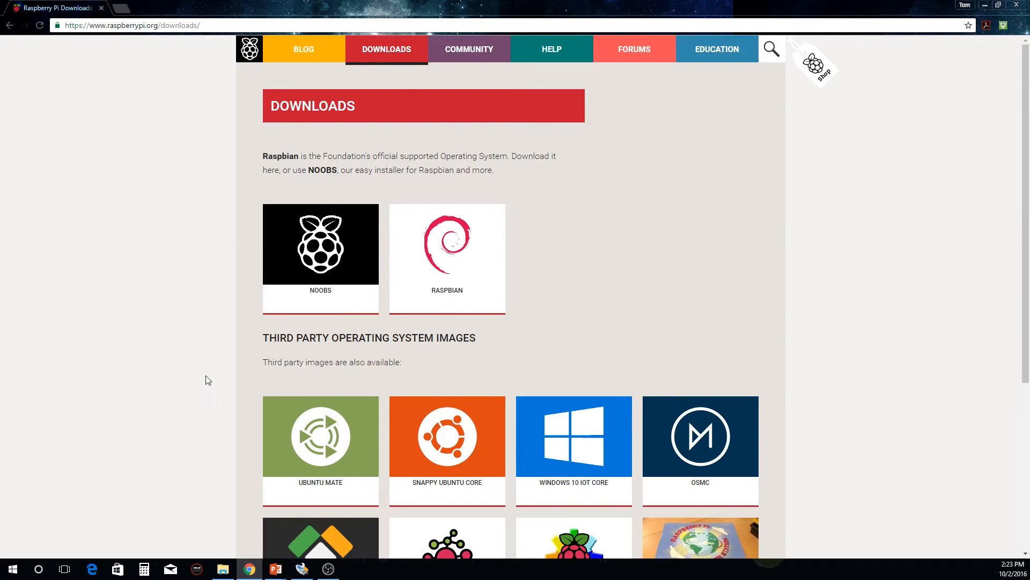
mouse_move(350, 447)
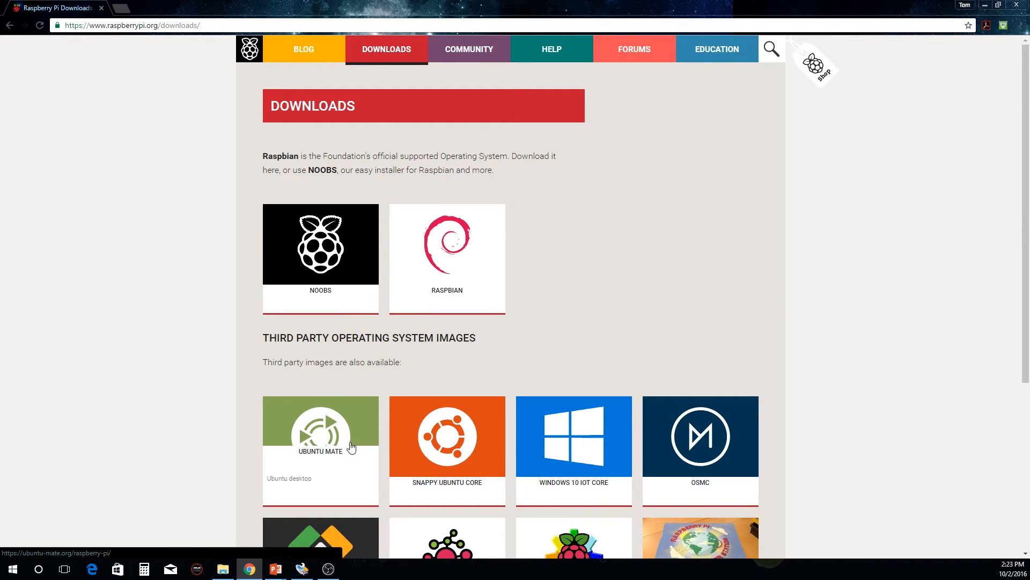
mouse_move(152, 369)
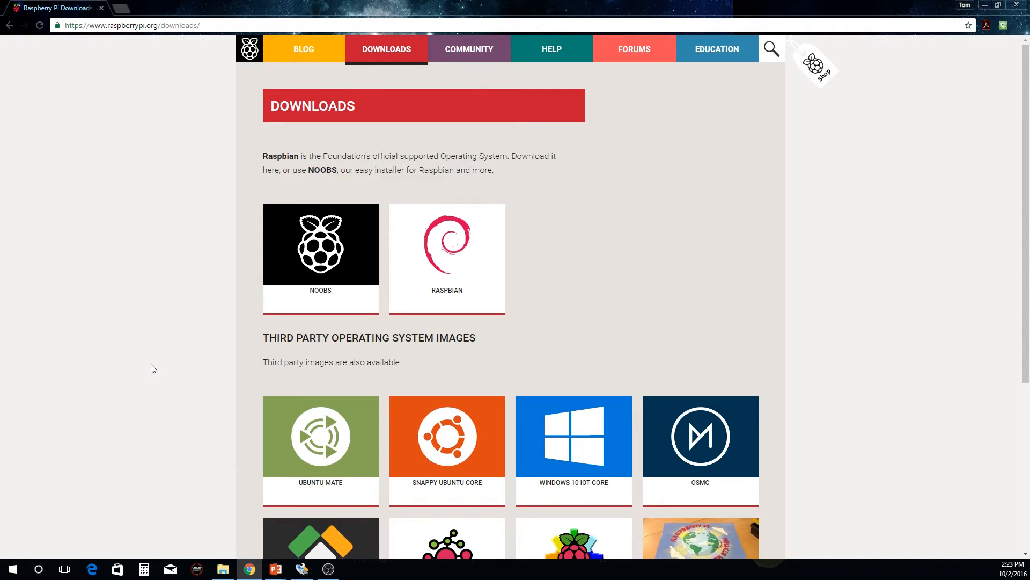
mouse_move(516, 337)
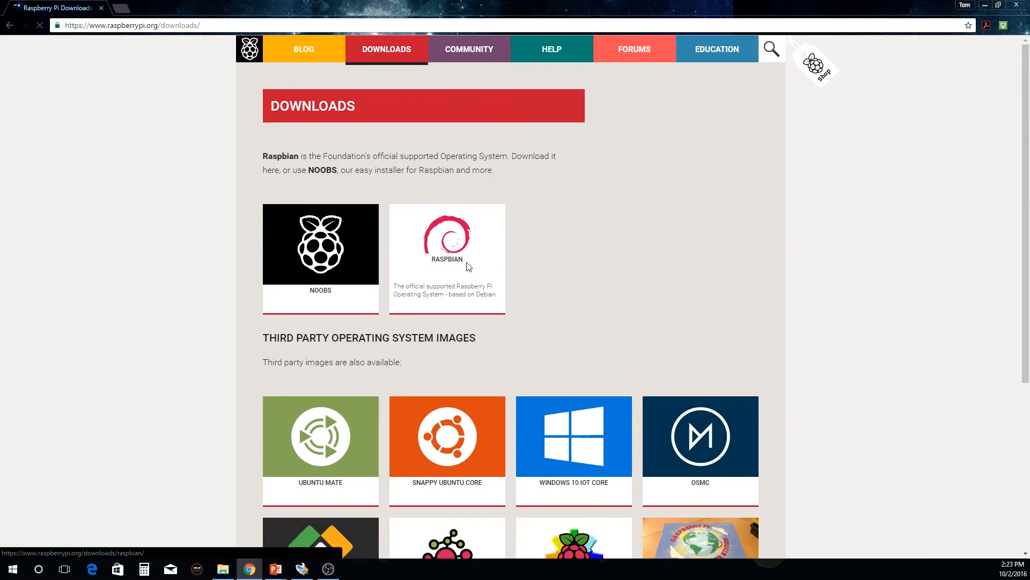
Open the RASPBIAN download page showing Jessie with PIXEL and Jessie Lite.
left_click(447, 243)
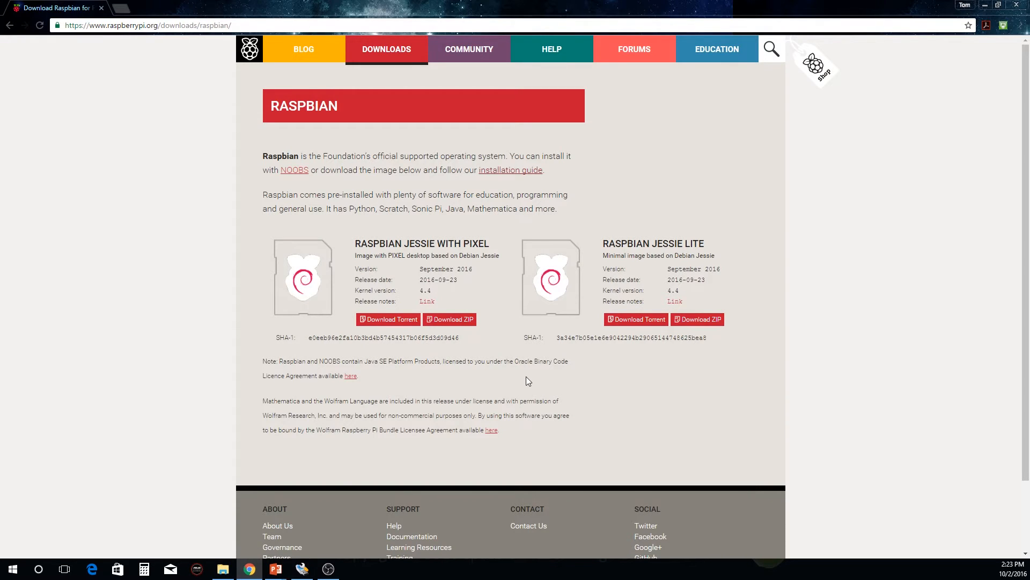
mouse_move(409, 208)
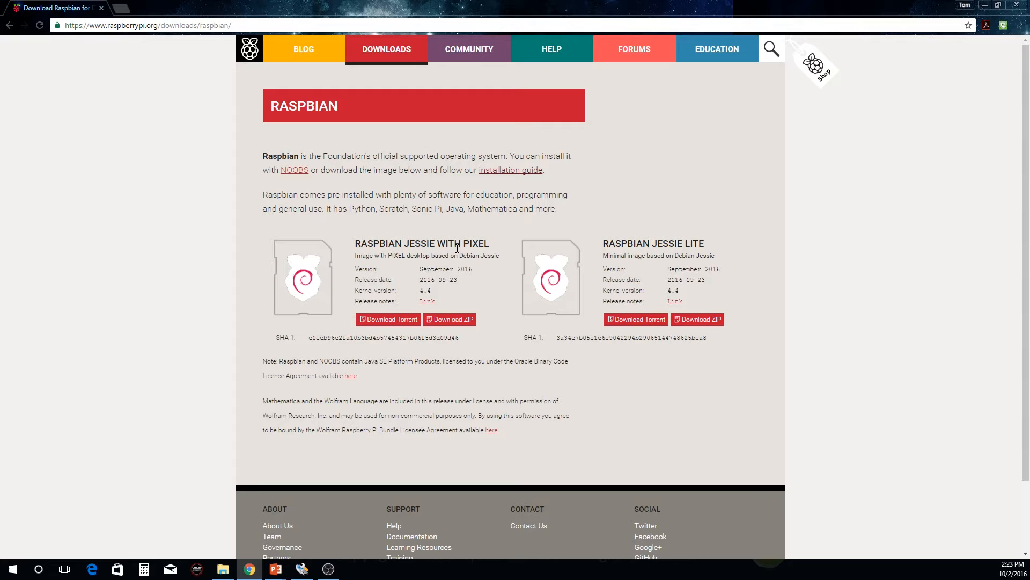
mouse_move(475, 297)
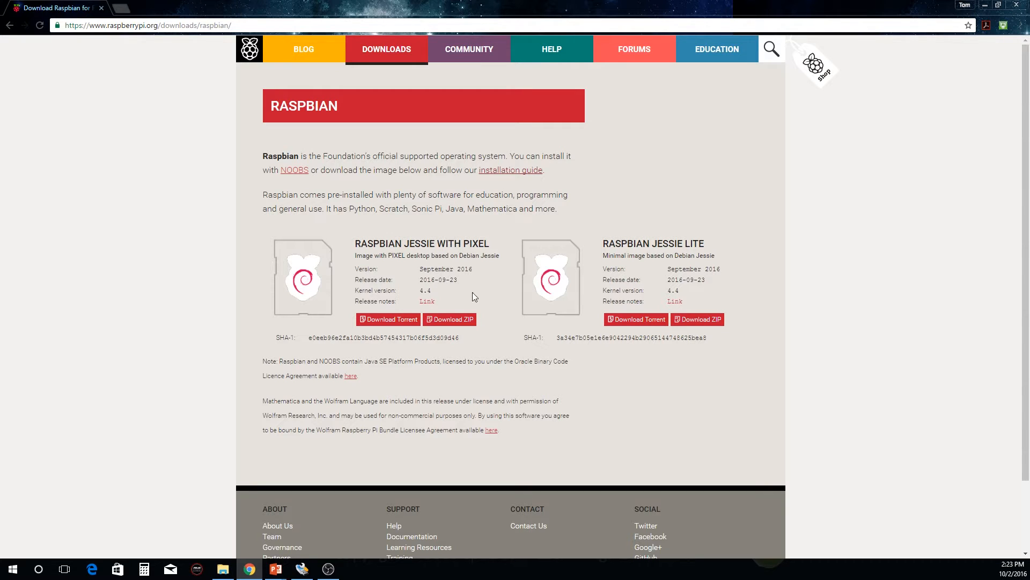
mouse_move(450, 322)
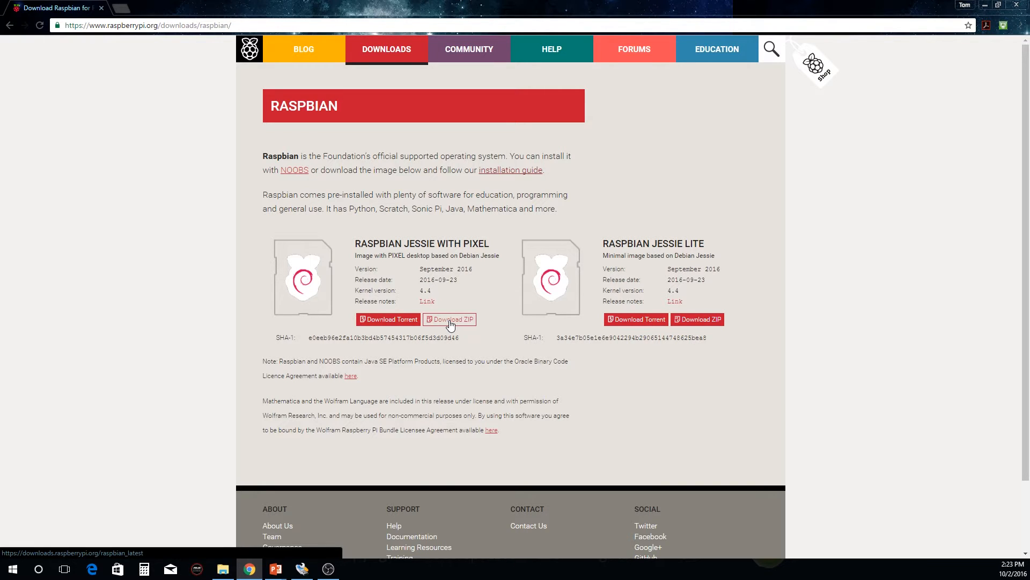
mouse_move(454, 325)
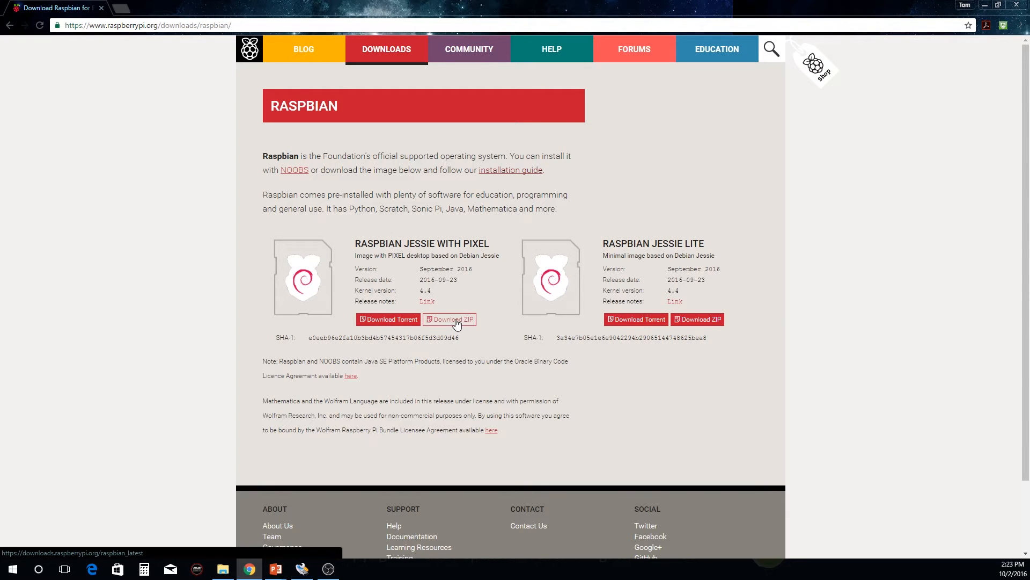
mouse_move(441, 372)
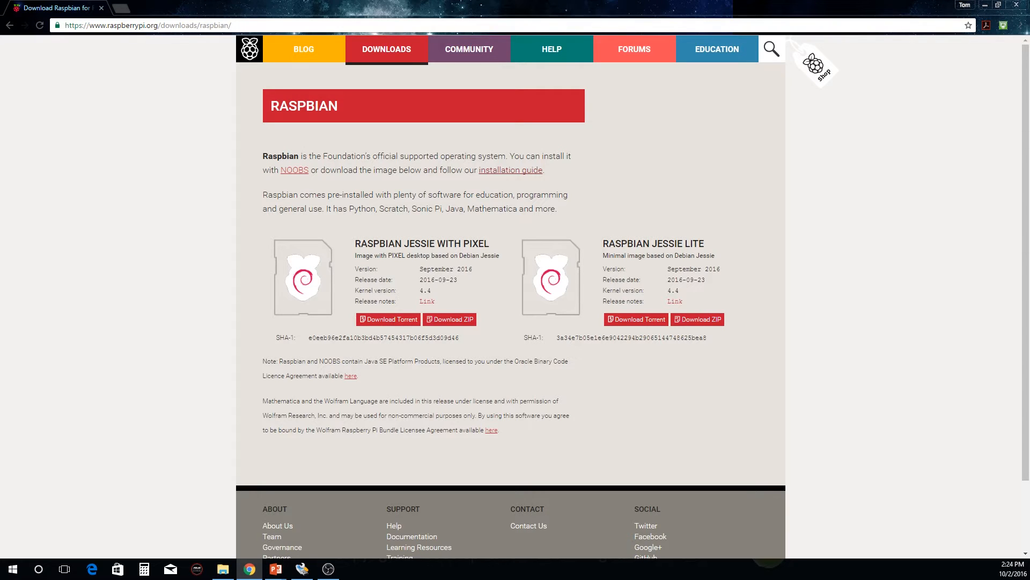
Browse Dropbox > Raspberry Pi > 2016-09-23-raspbian-jessie and select the disc image.
left_click(302, 568)
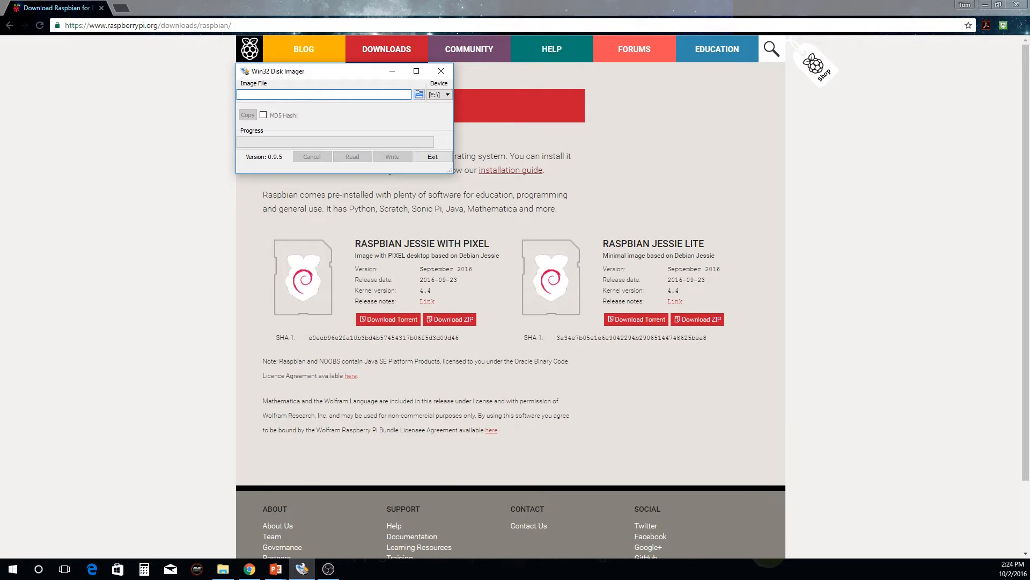
mouse_move(86, 291)
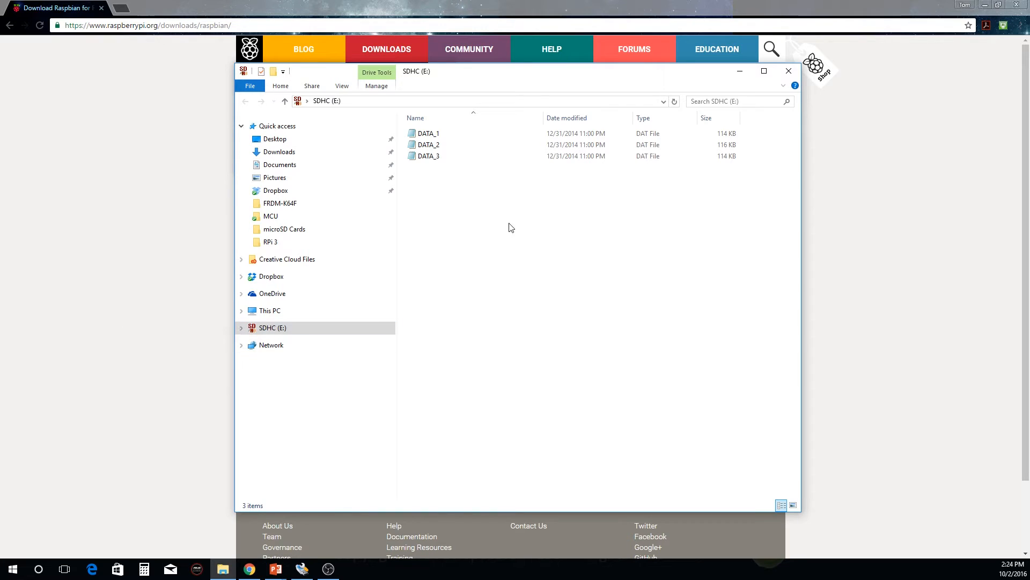
mouse_move(283, 253)
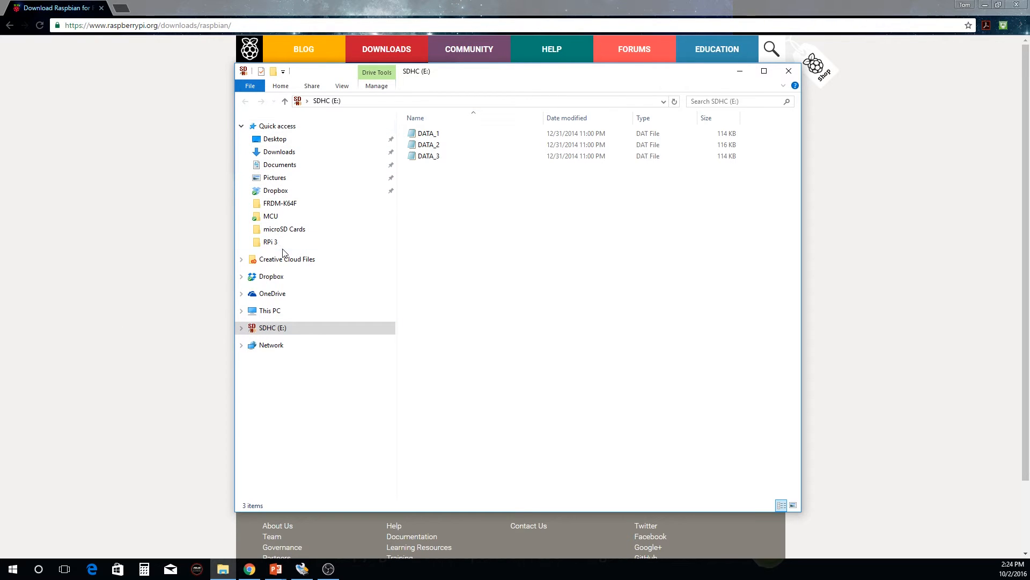
mouse_move(389, 286)
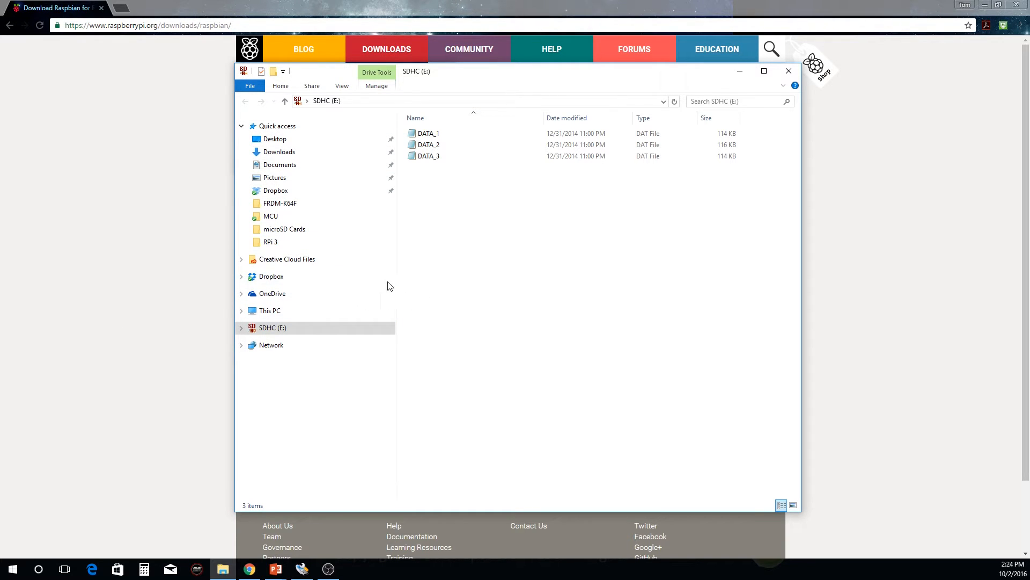
left_click(275, 276)
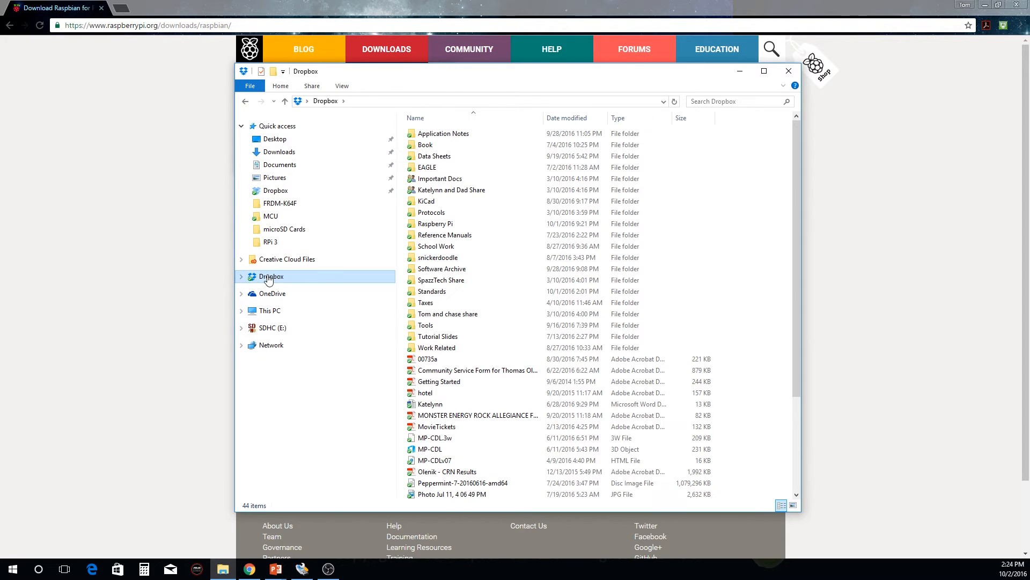
double_click(435, 223)
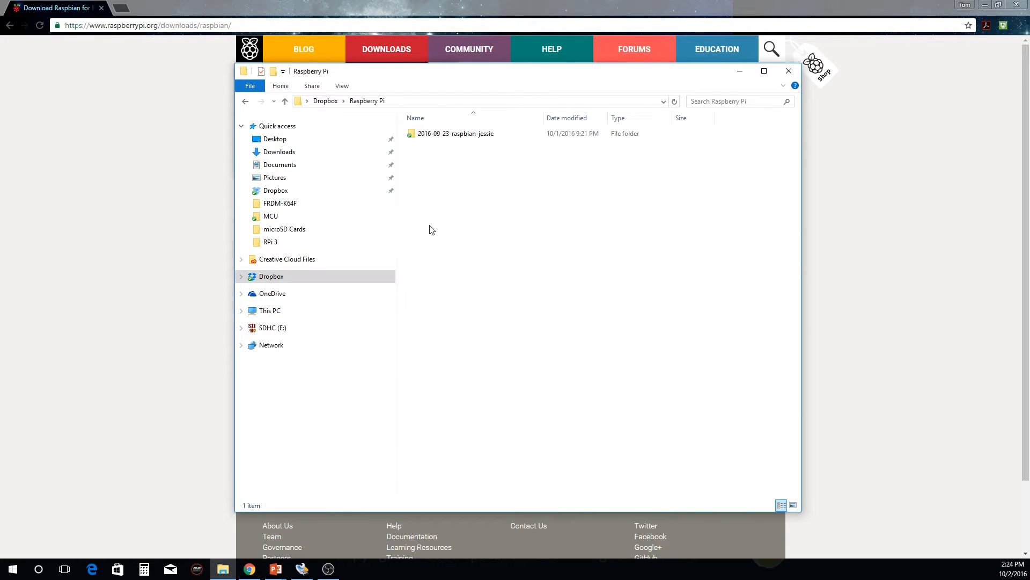
double_click(456, 133)
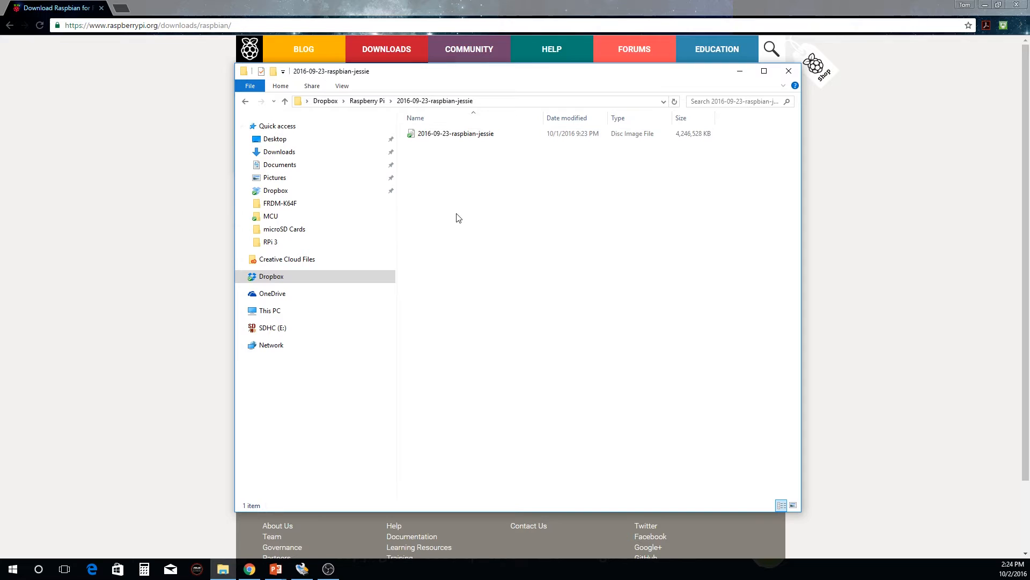
left_click(455, 134)
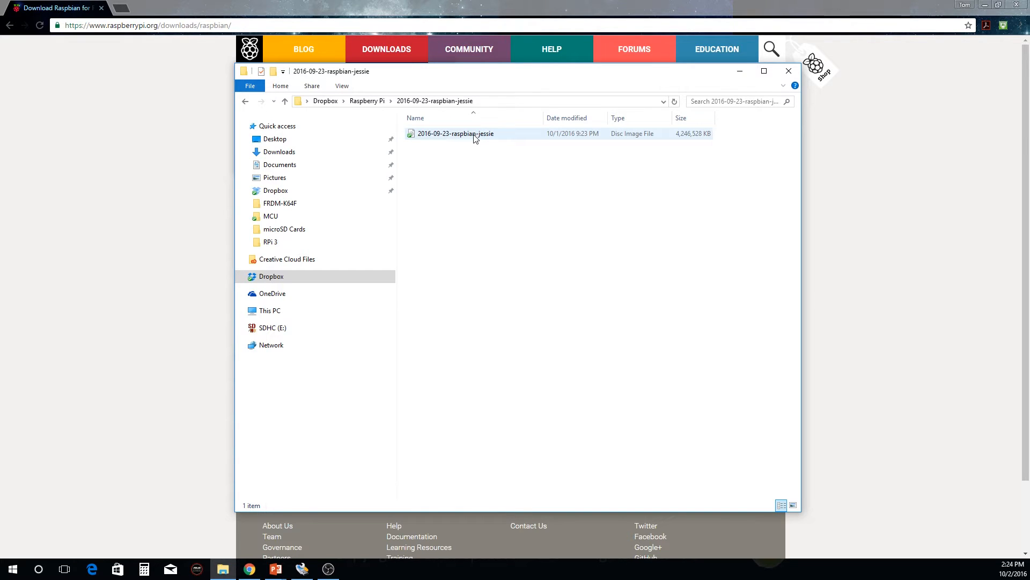
left_click(455, 134)
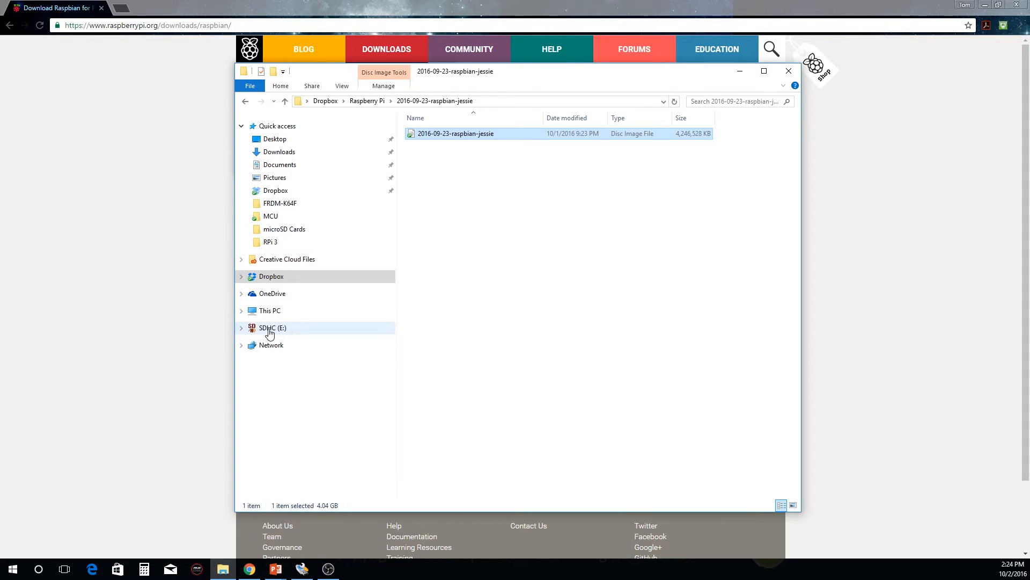
View the SDHC (E:) card's DATA files and launch Win32 Disk Imager.
left_click(272, 327)
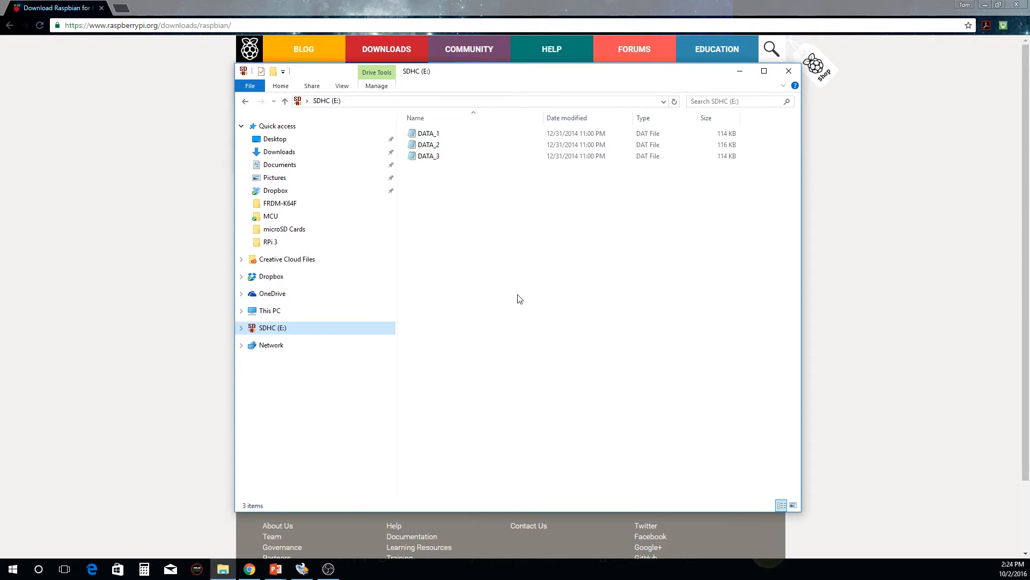
mouse_move(470, 172)
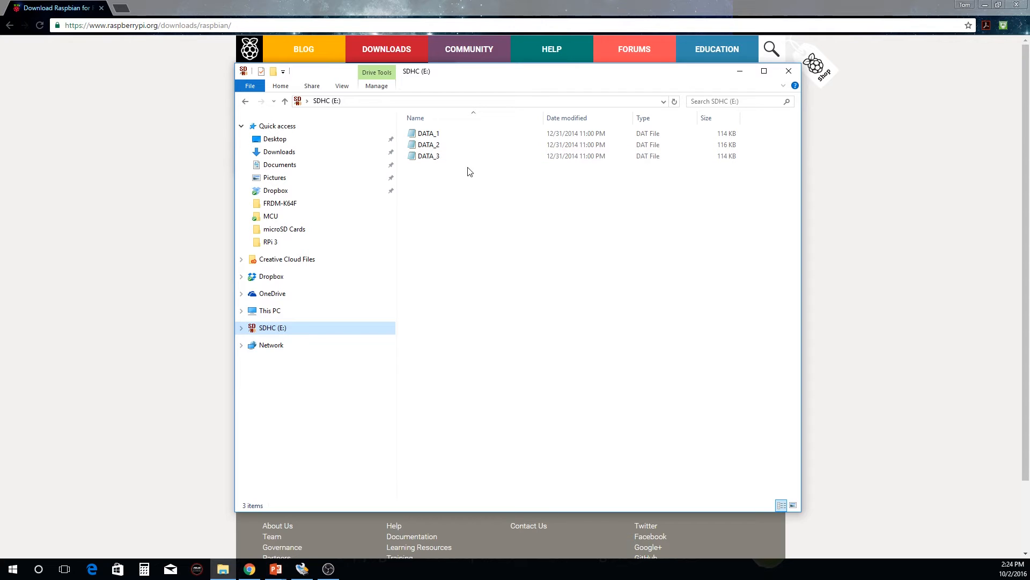
mouse_move(488, 238)
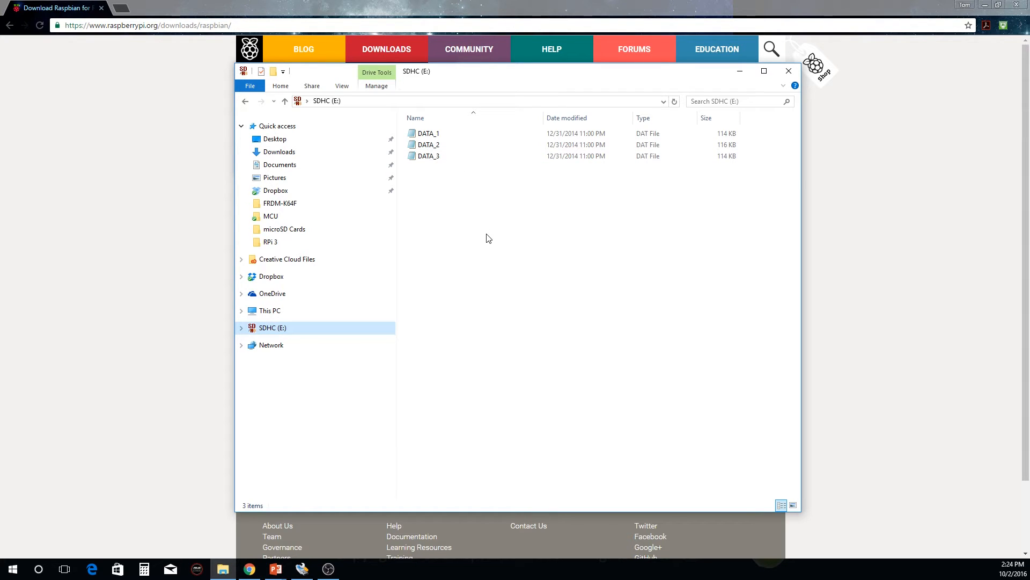
mouse_move(284, 327)
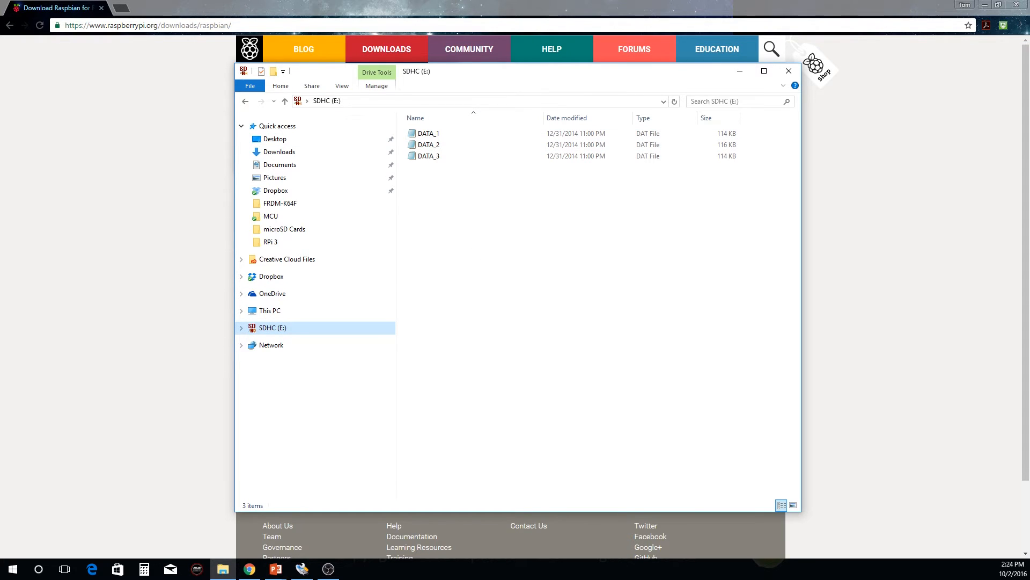
left_click(302, 569)
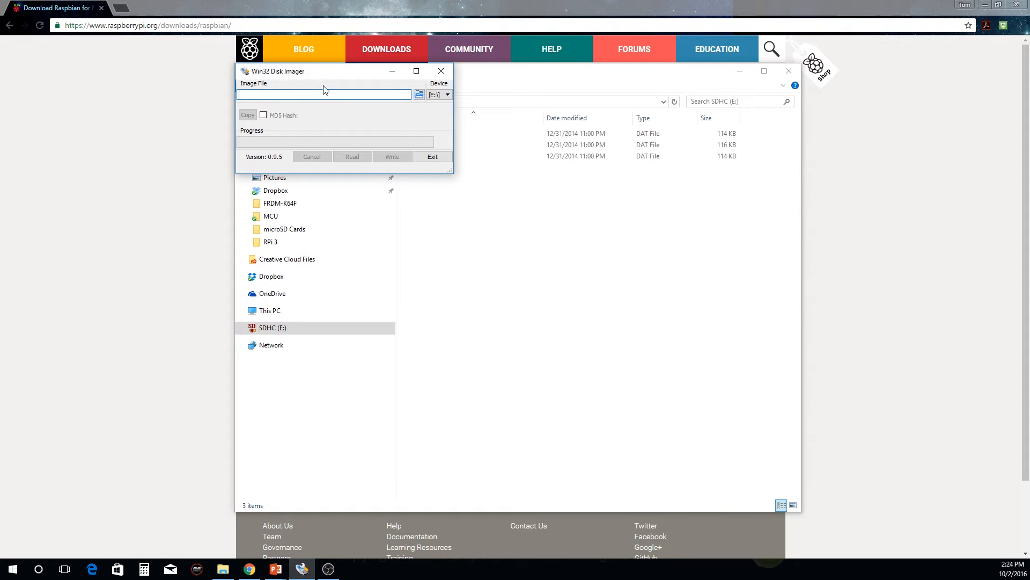
mouse_move(325, 79)
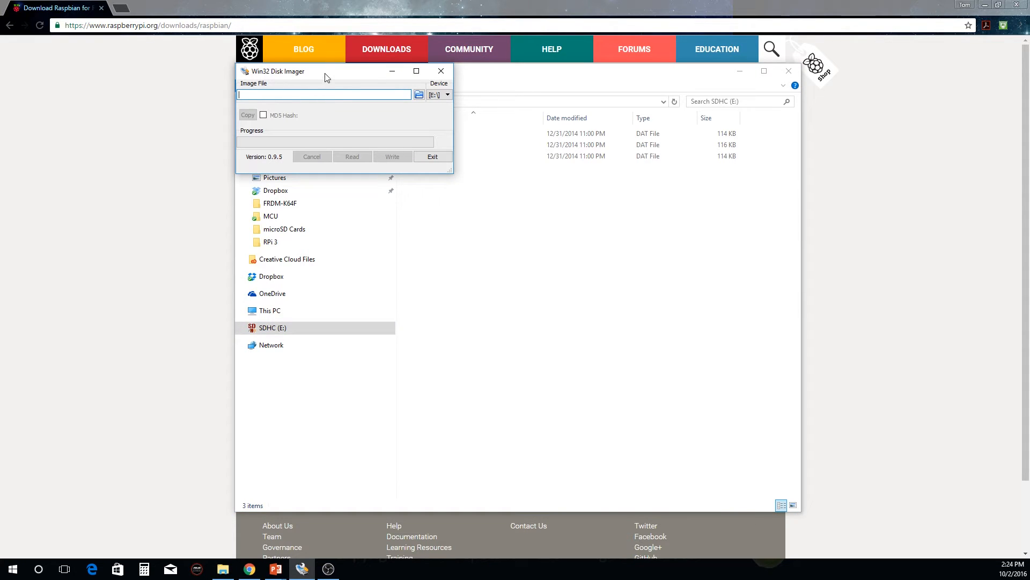
mouse_move(291, 113)
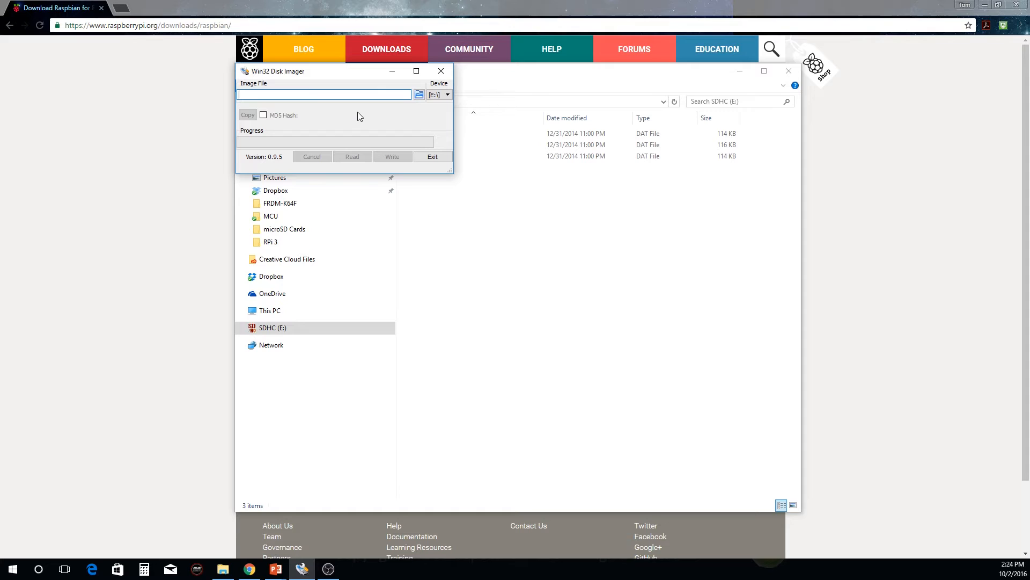
mouse_move(386, 116)
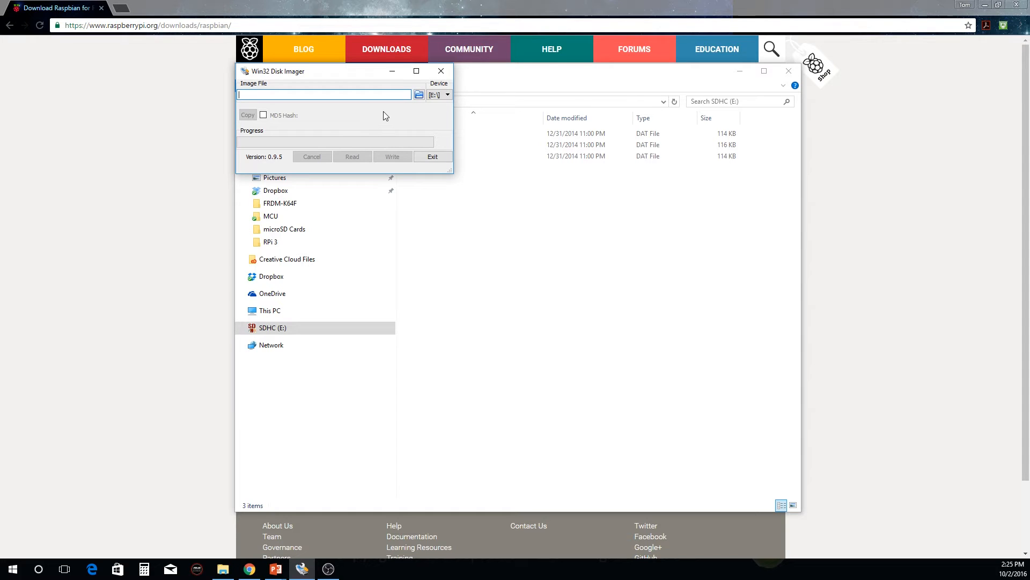
mouse_move(451, 112)
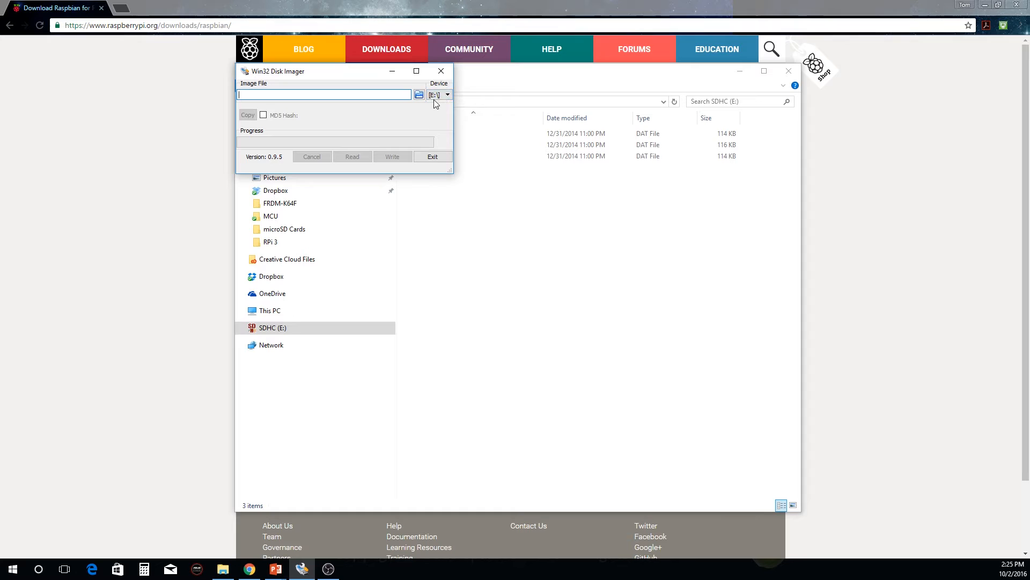
mouse_move(398, 125)
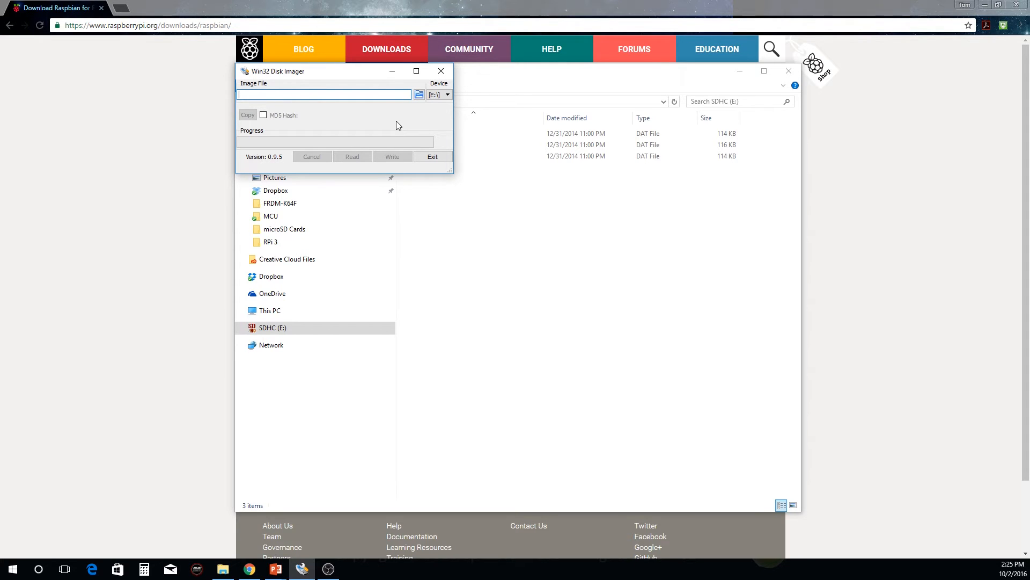
mouse_move(439, 114)
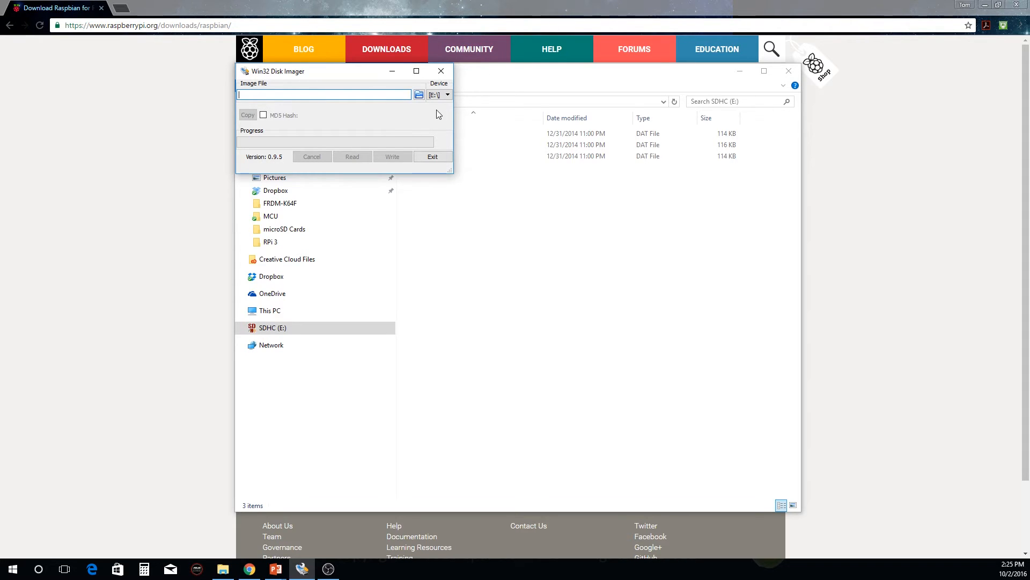
mouse_move(390, 121)
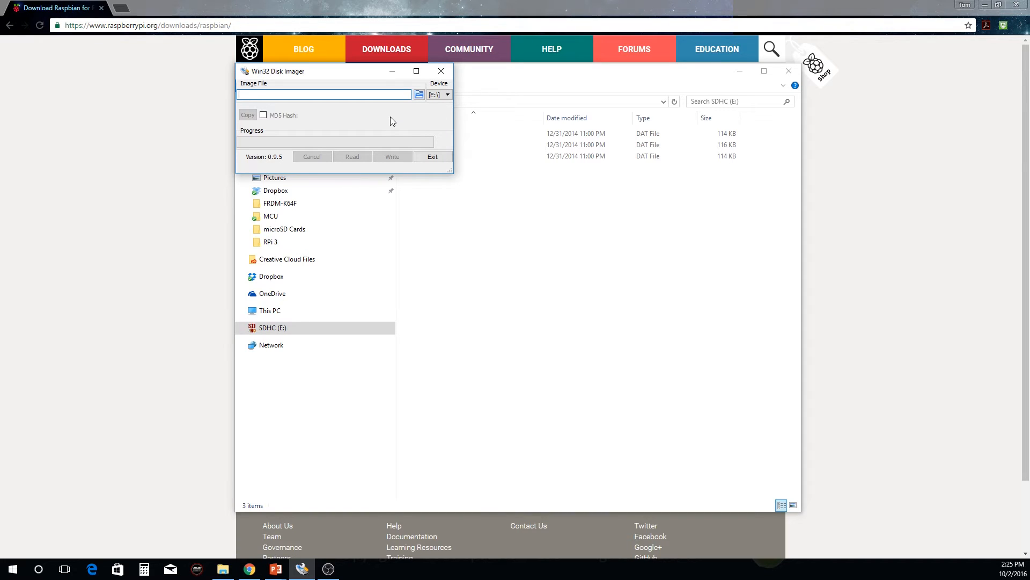
mouse_move(434, 102)
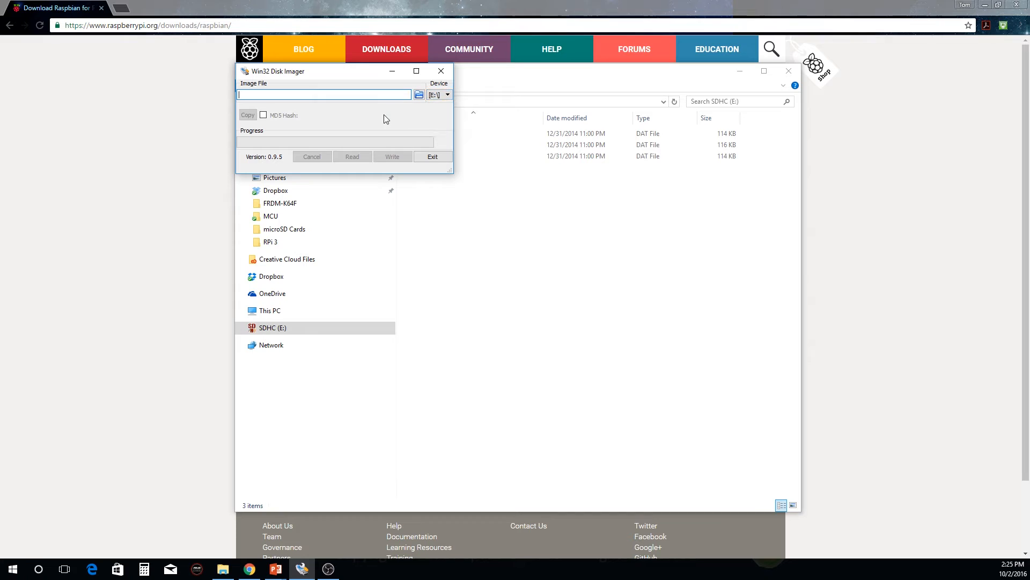
Load the 2016-09-23-raspbian-jessie image from Dropbox > Raspberry Pi and write to E:.
left_click(418, 94)
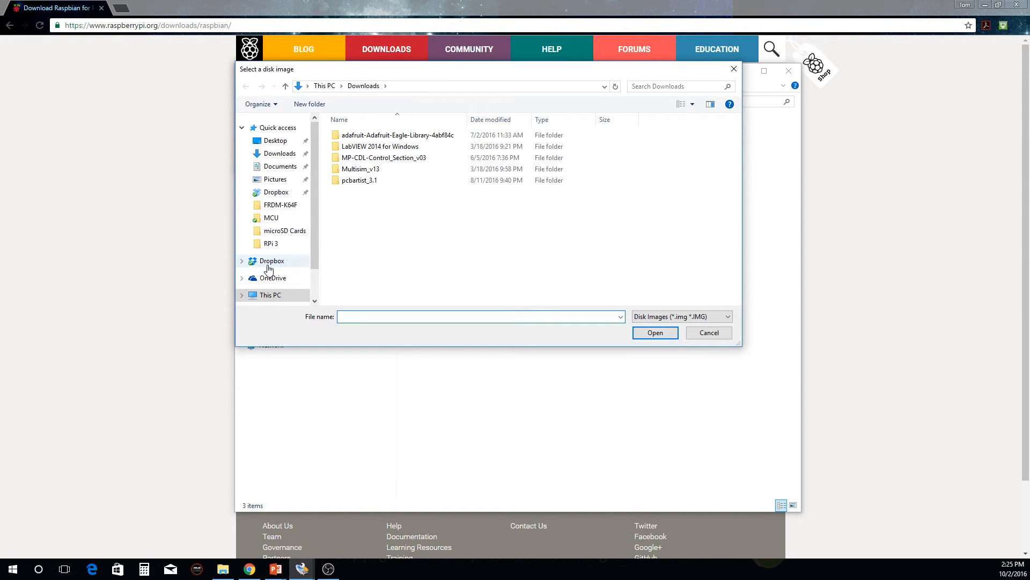
left_click(271, 260)
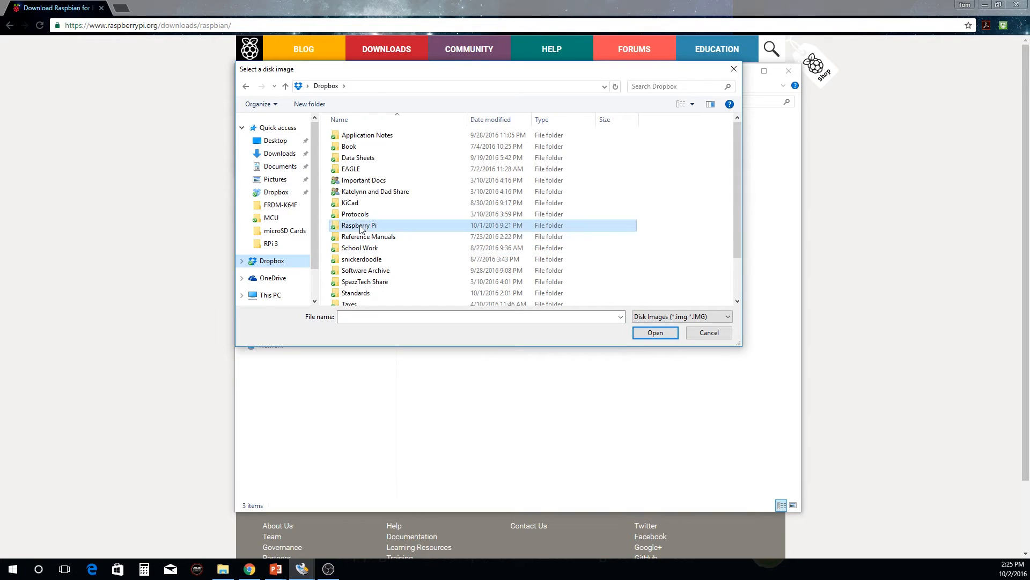
double_click(359, 225)
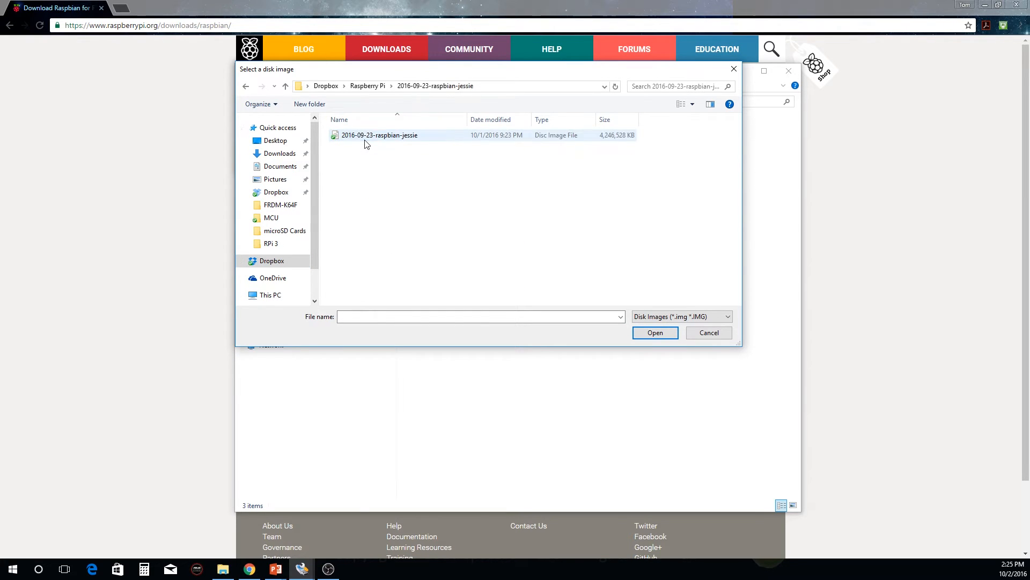
left_click(379, 135)
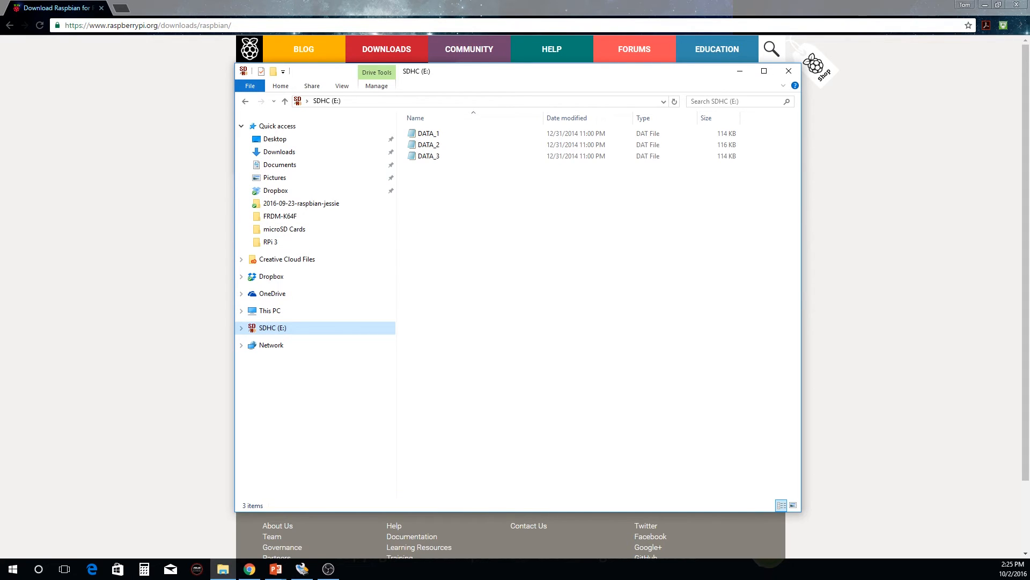
left_click(302, 569)
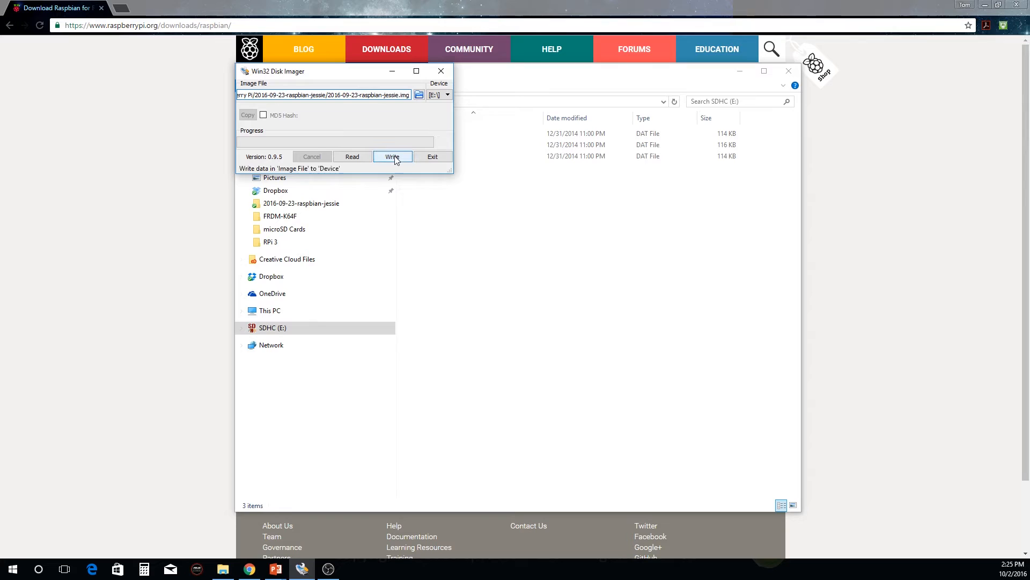
left_click(392, 156)
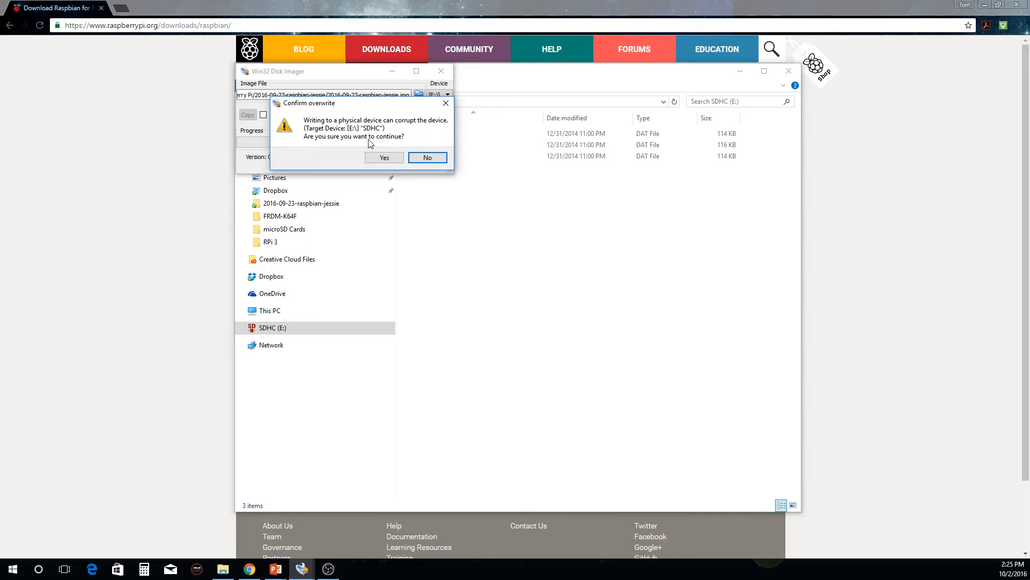
mouse_move(387, 150)
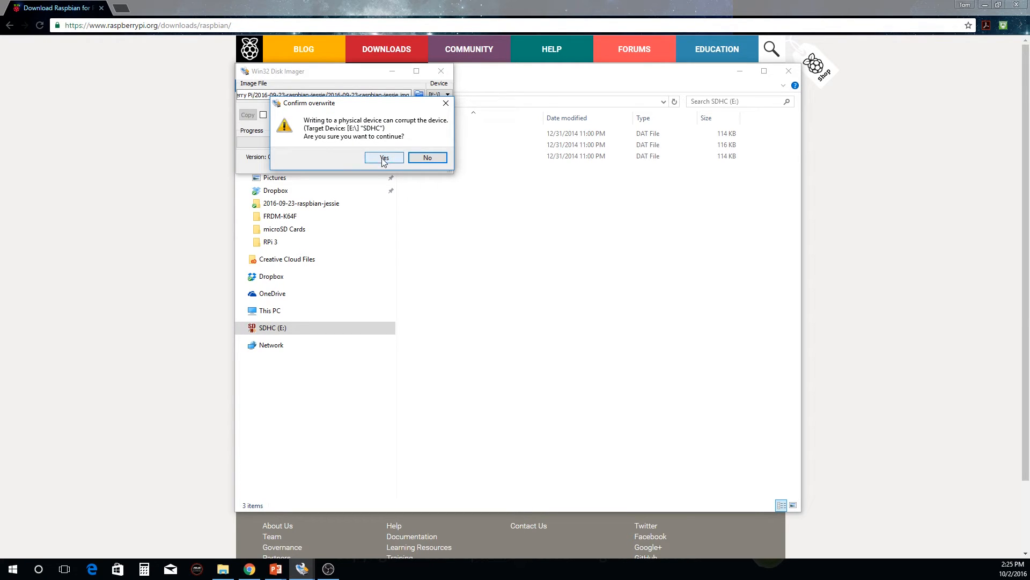
Confirm overwriting drive E: so the Raspbian image writes to the card.
left_click(384, 158)
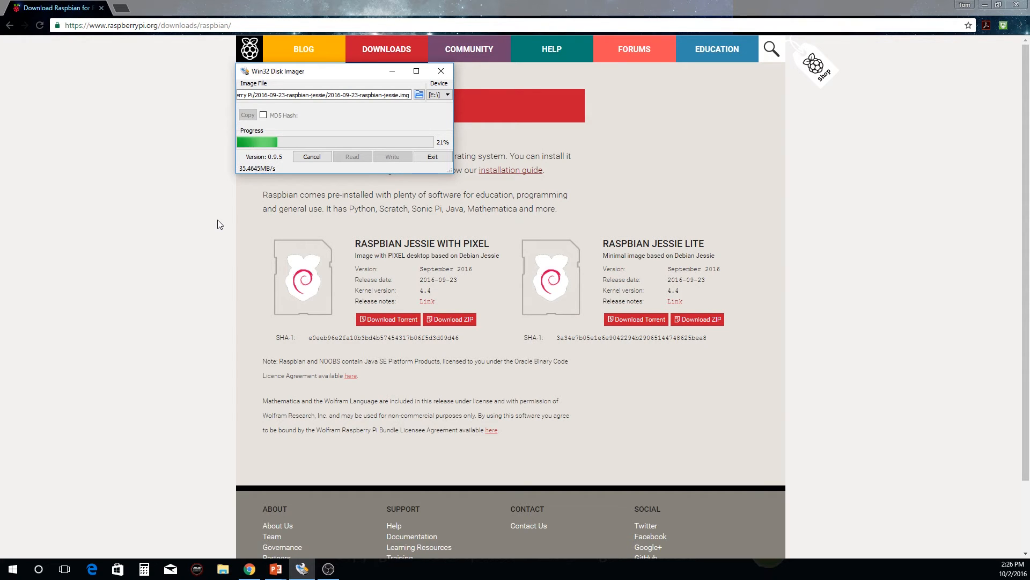
left_click(327, 568)
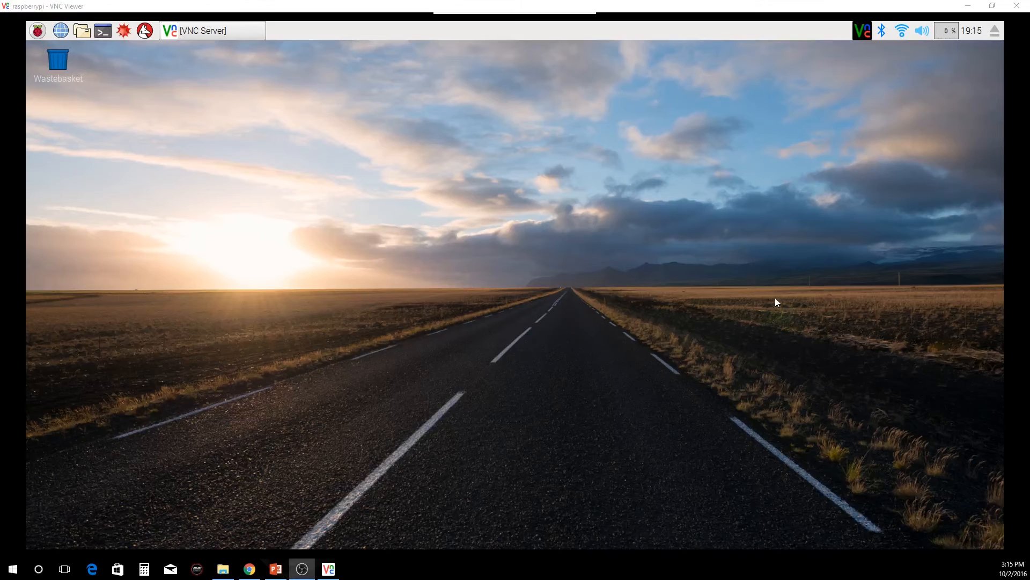
mouse_move(592, 245)
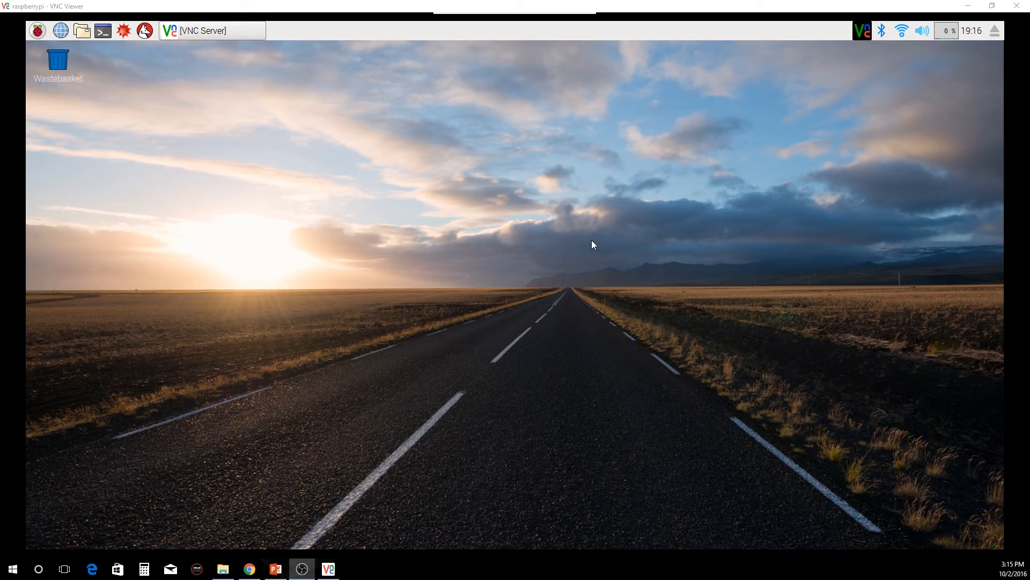
mouse_move(394, 146)
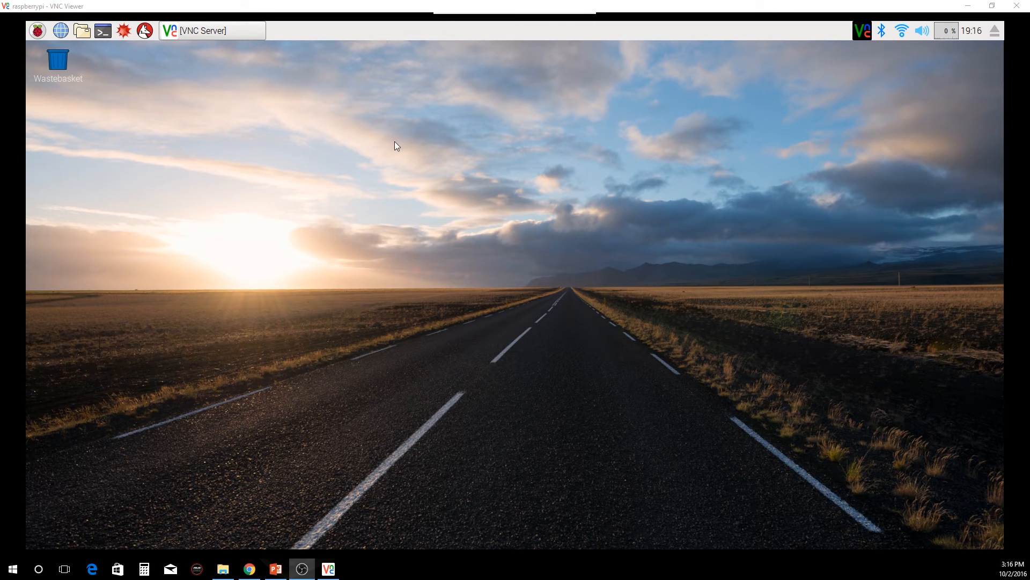
mouse_move(371, 114)
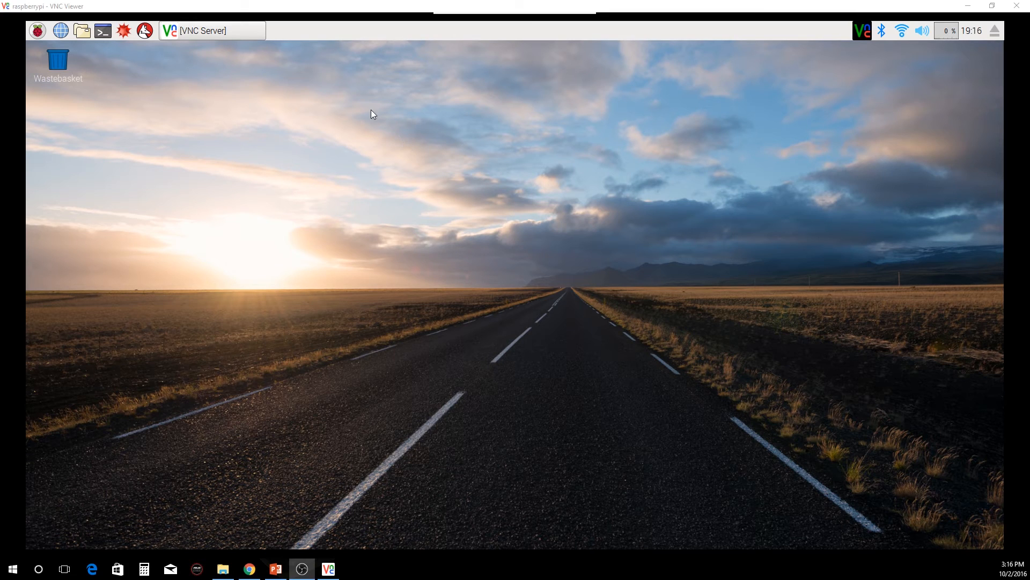
mouse_move(278, 122)
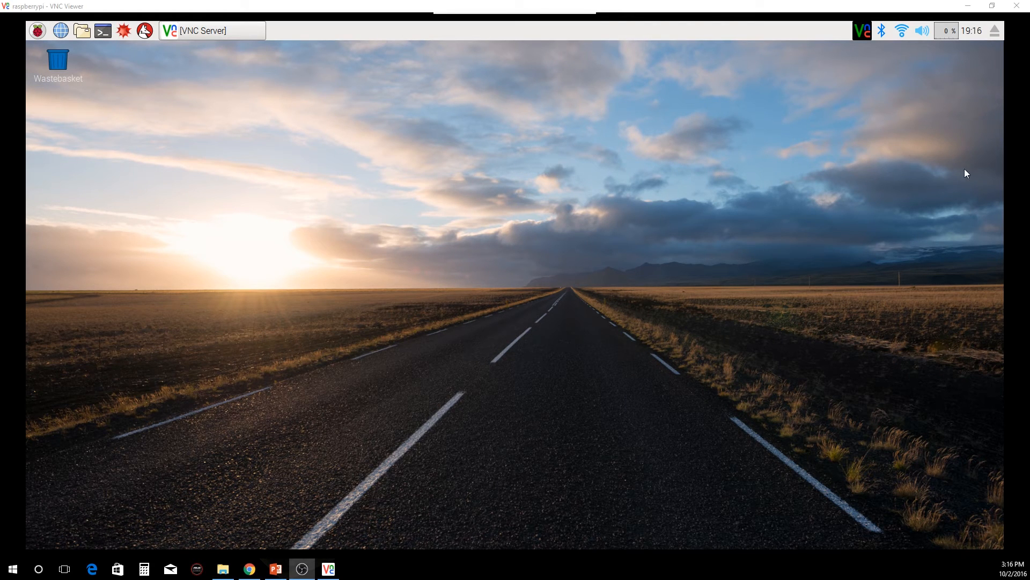
mouse_move(161, 26)
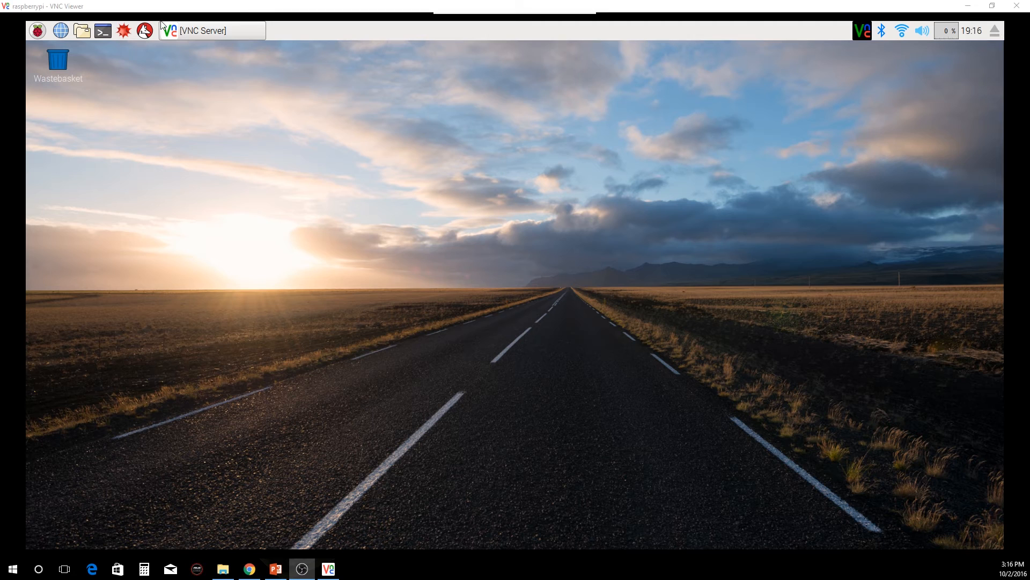
mouse_move(541, 205)
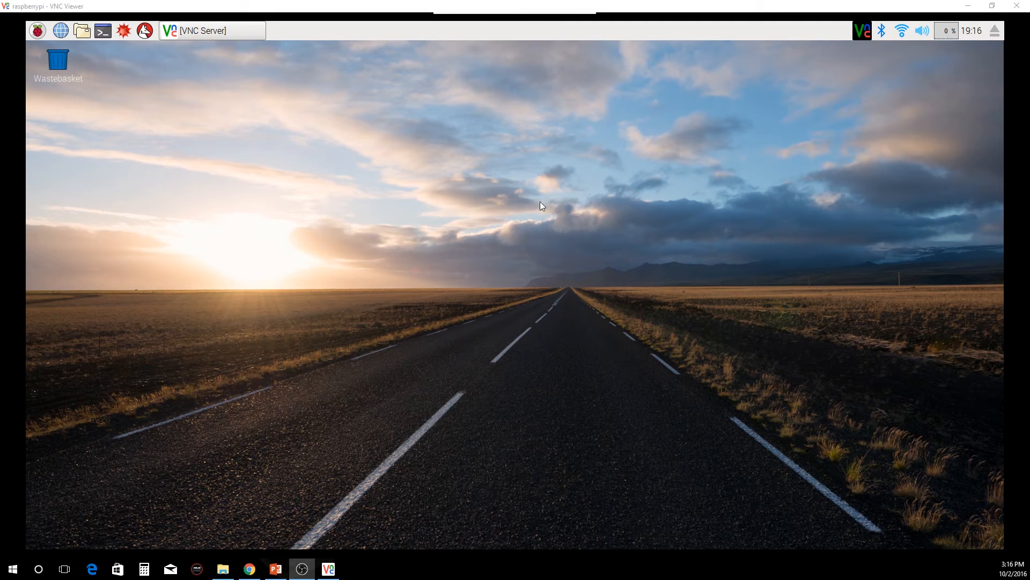
mouse_move(590, 186)
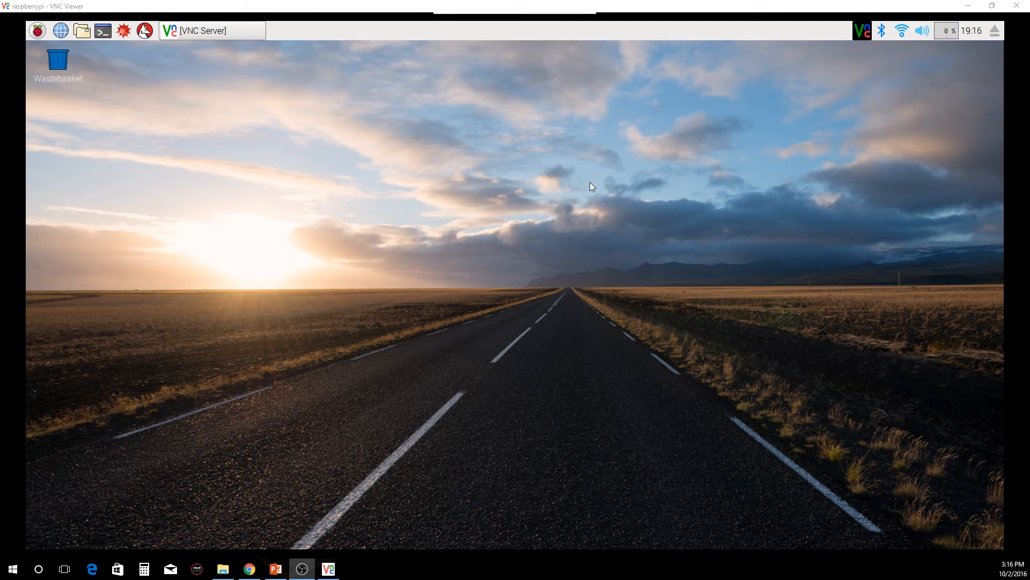
mouse_move(616, 163)
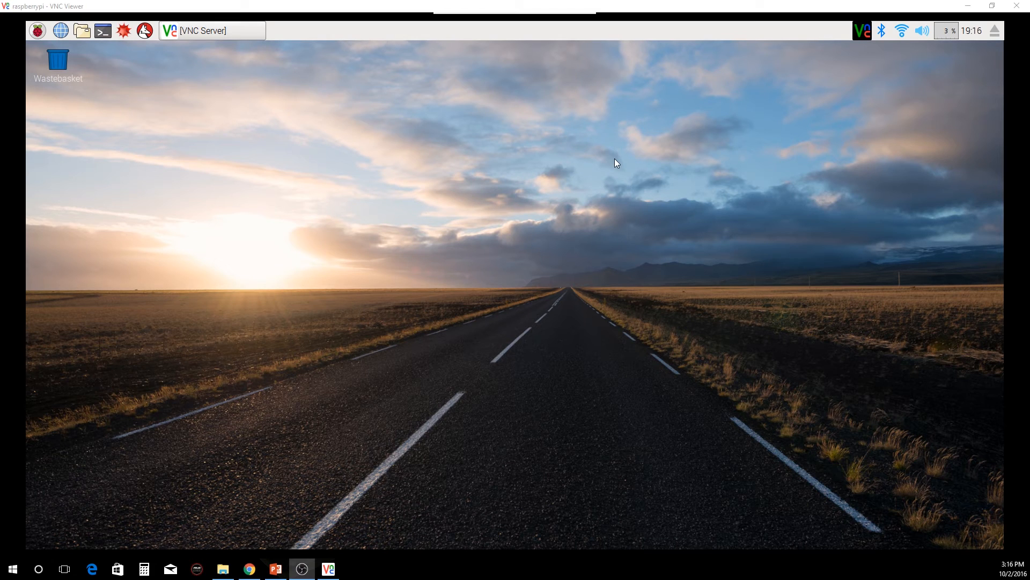
mouse_move(704, 113)
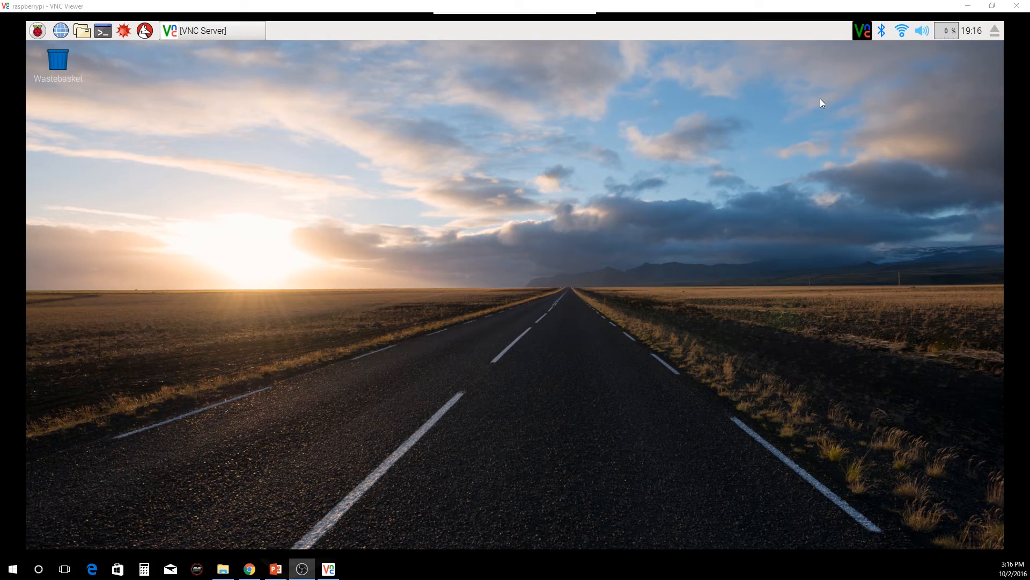
mouse_move(804, 122)
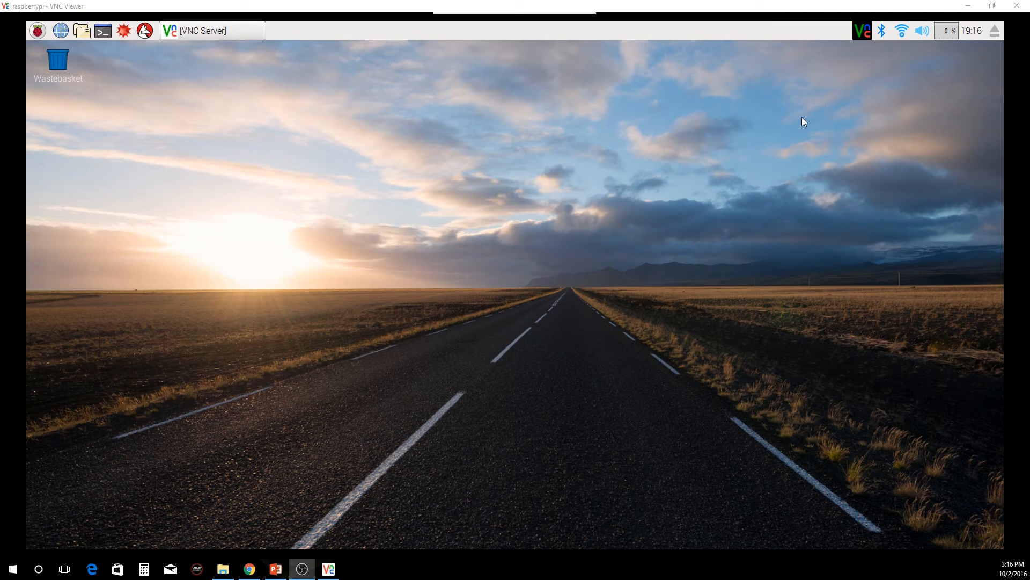
mouse_move(869, 68)
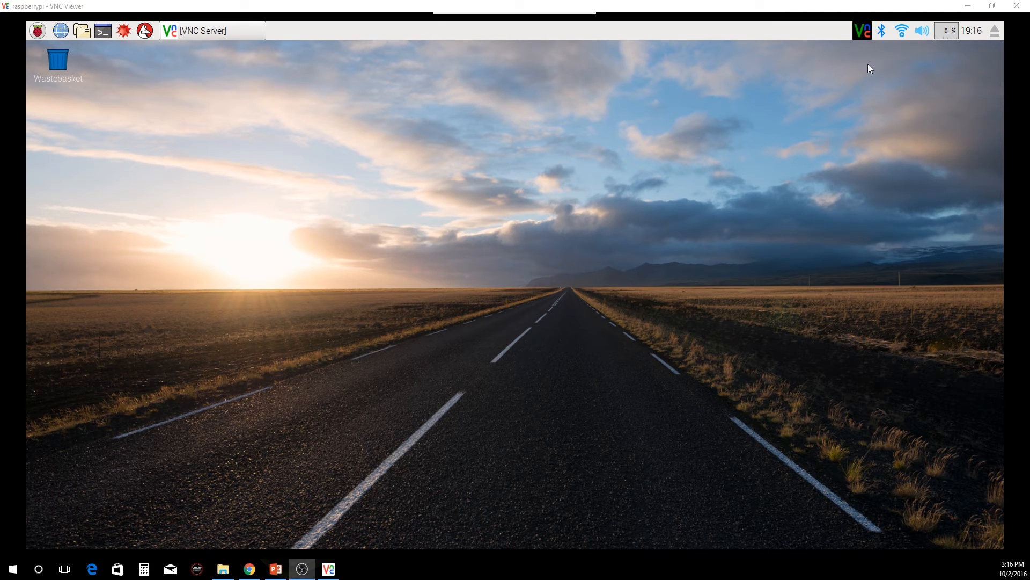
mouse_move(897, 37)
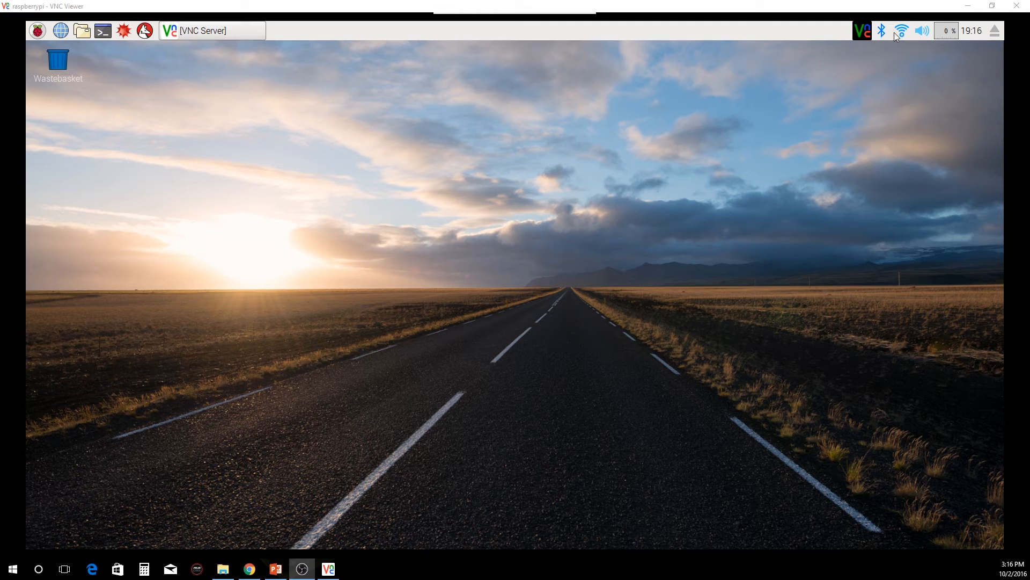
left_click(902, 30)
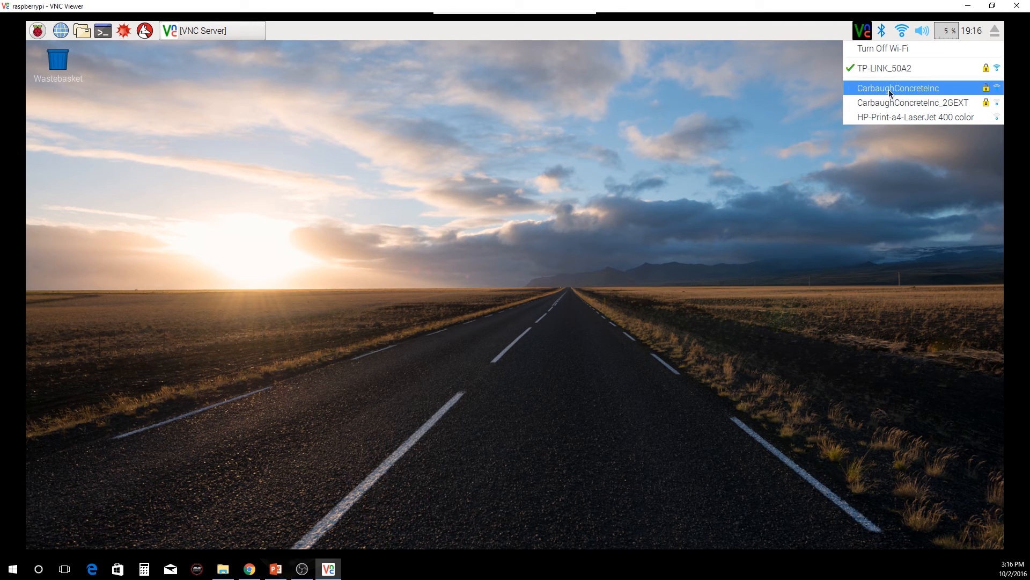
left_click(896, 87)
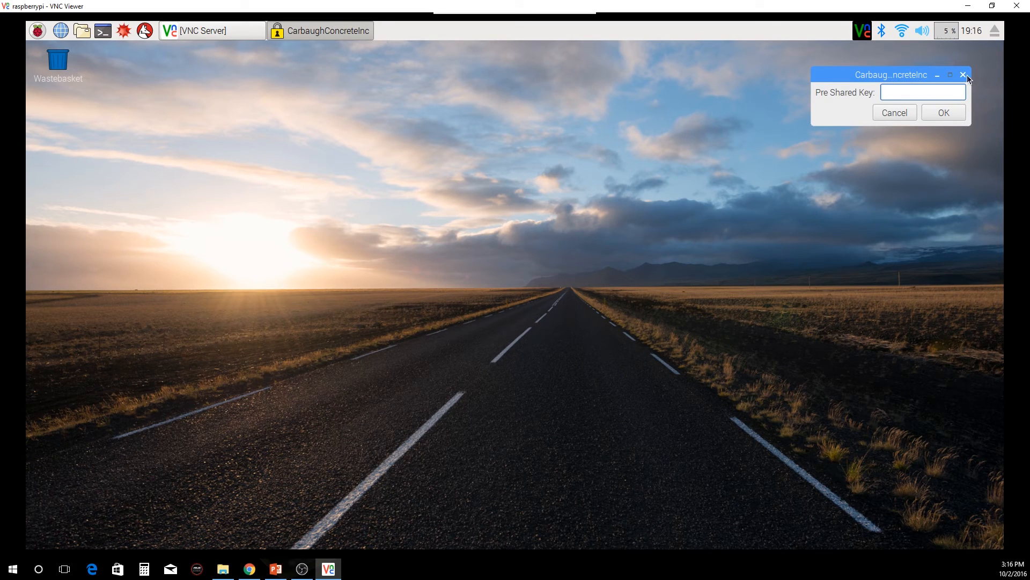
left_click(963, 74)
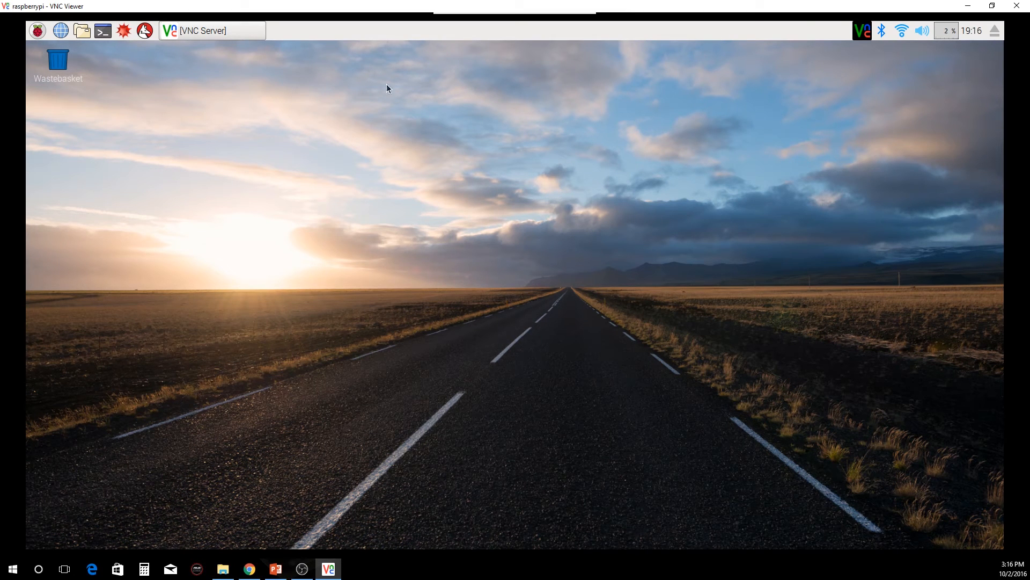
left_click(37, 30)
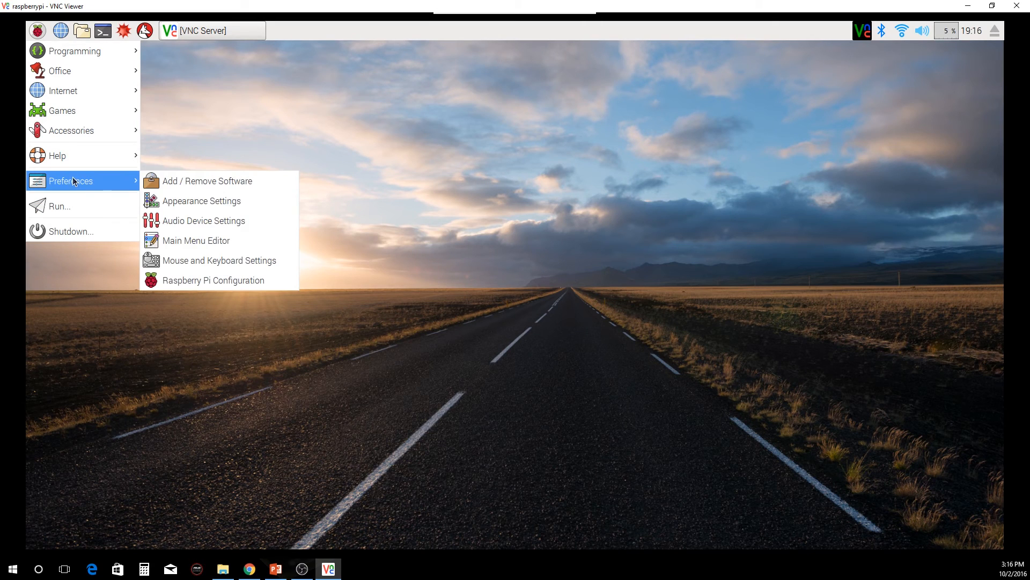
mouse_move(214, 280)
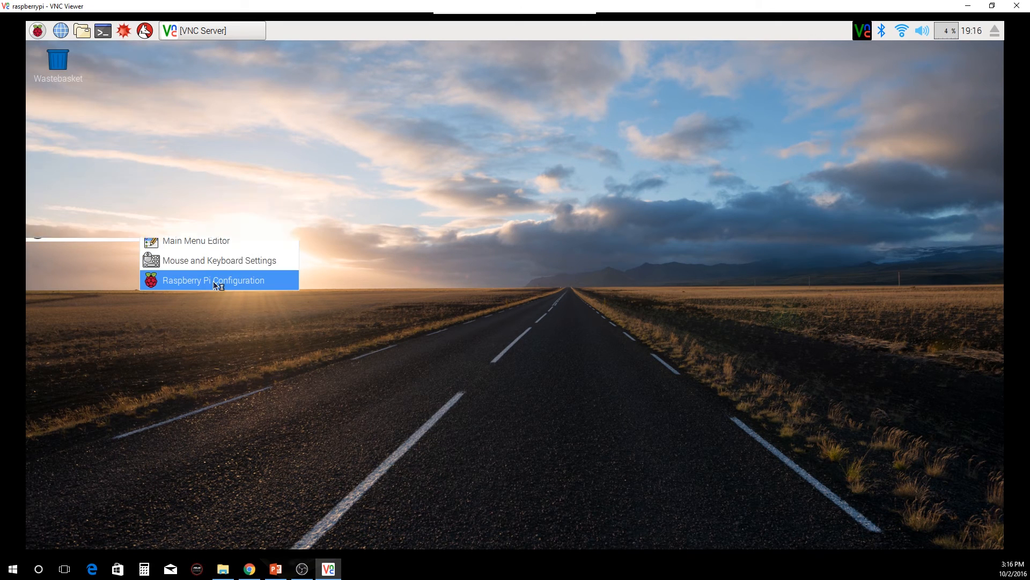
left_click(213, 280)
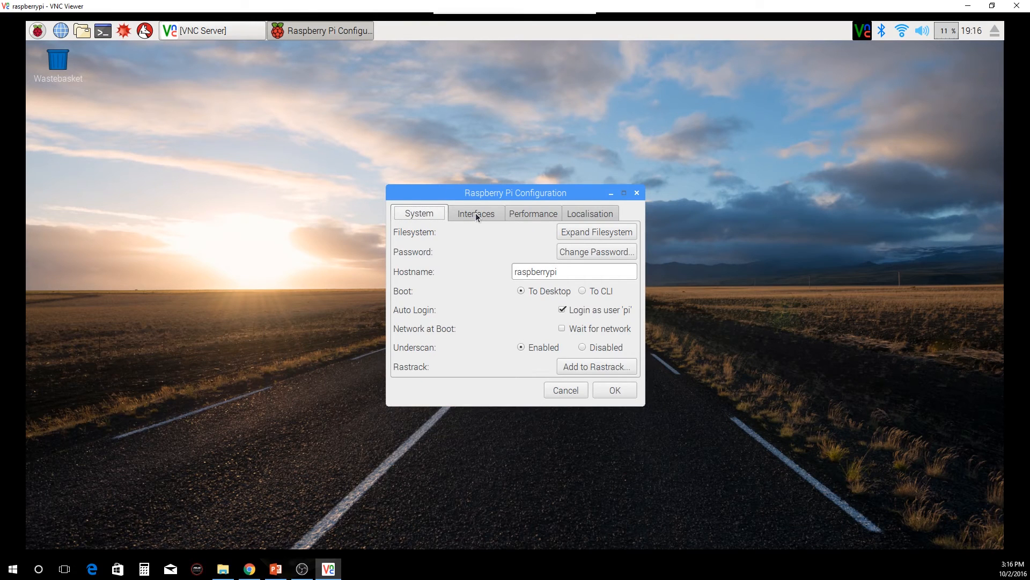
left_click(475, 213)
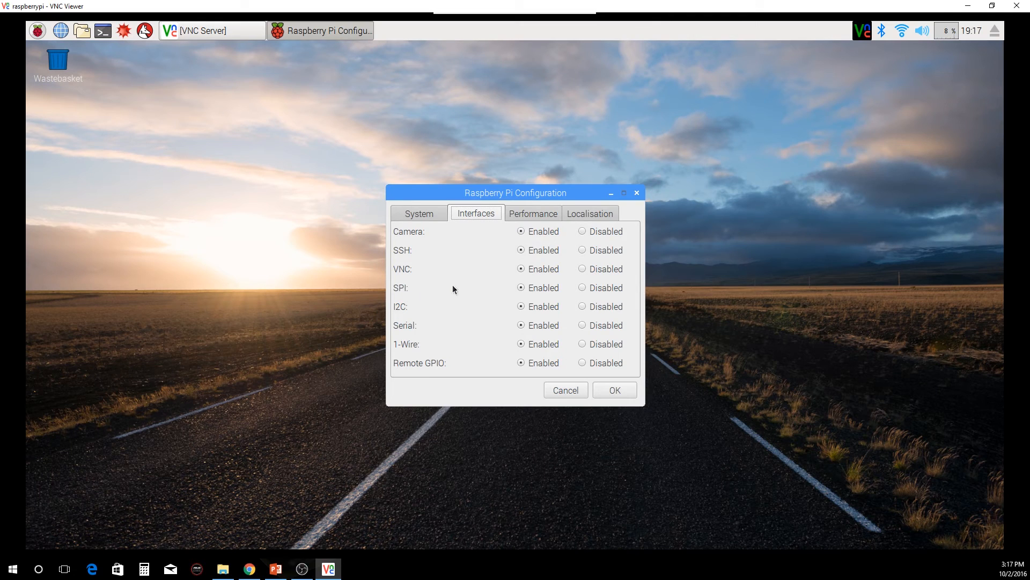
mouse_move(426, 239)
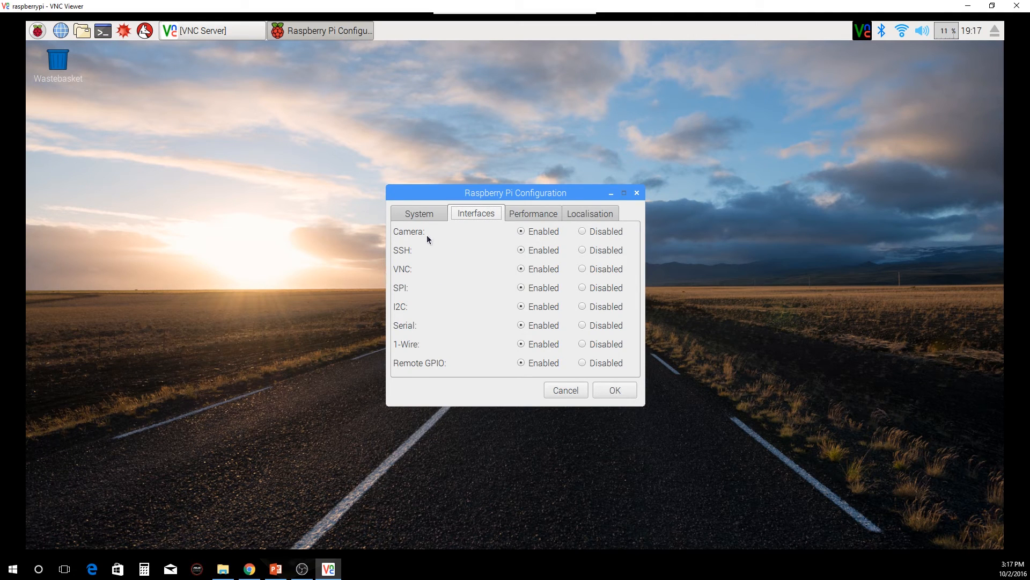
mouse_move(411, 375)
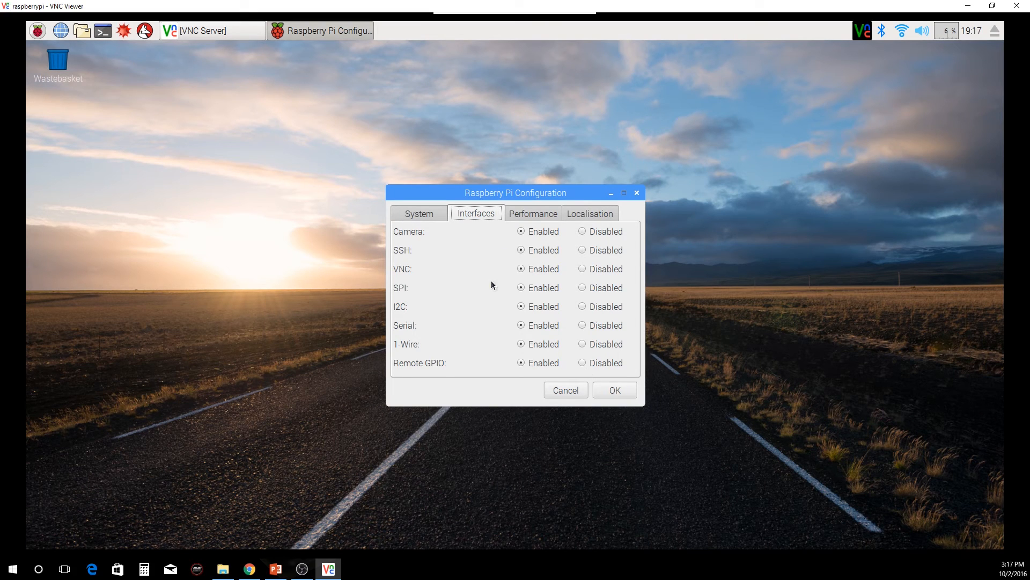
mouse_move(638, 193)
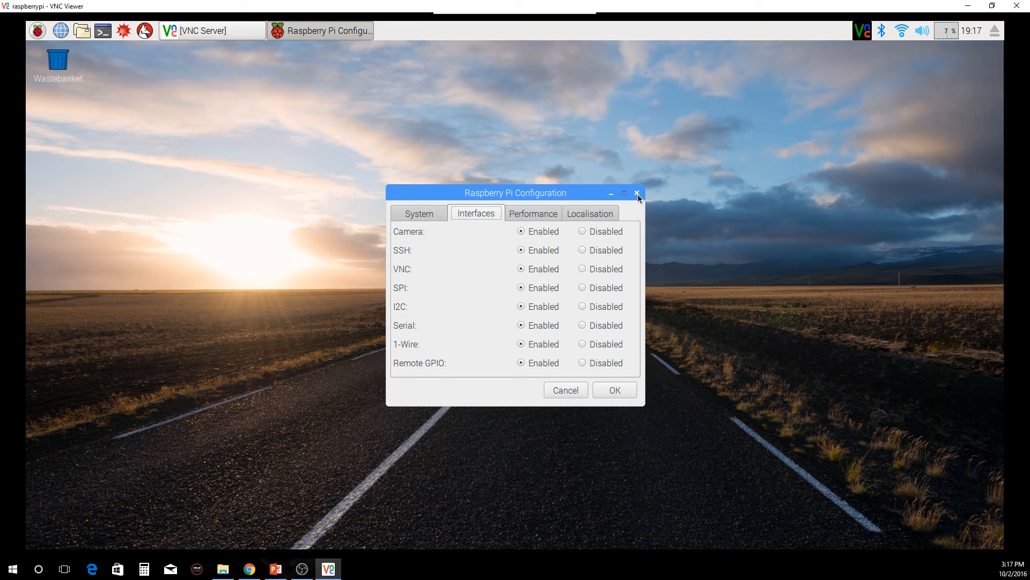
left_click(636, 193)
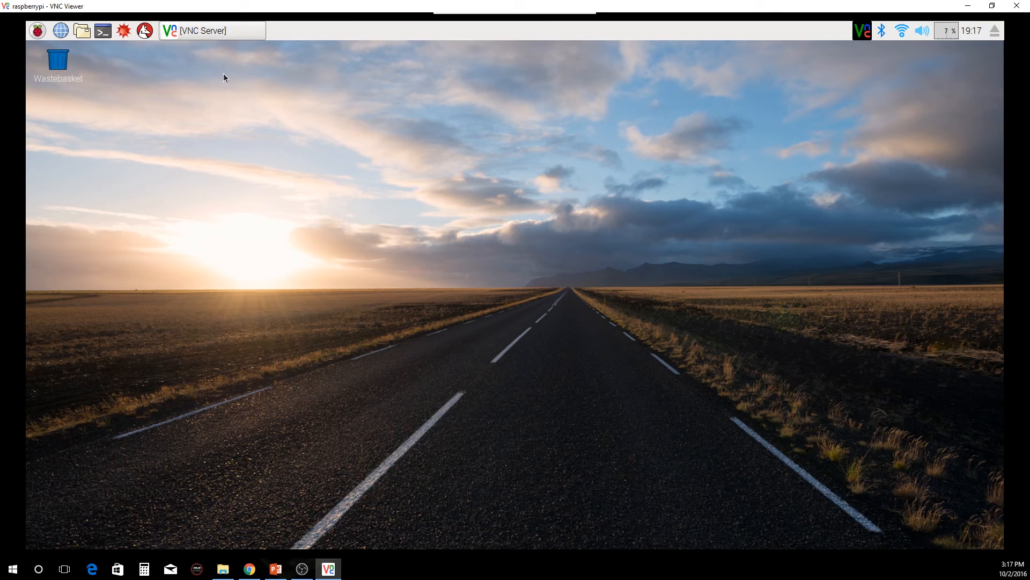
Switch the Pi's keyboard layout to United States, English (US).
left_click(37, 30)
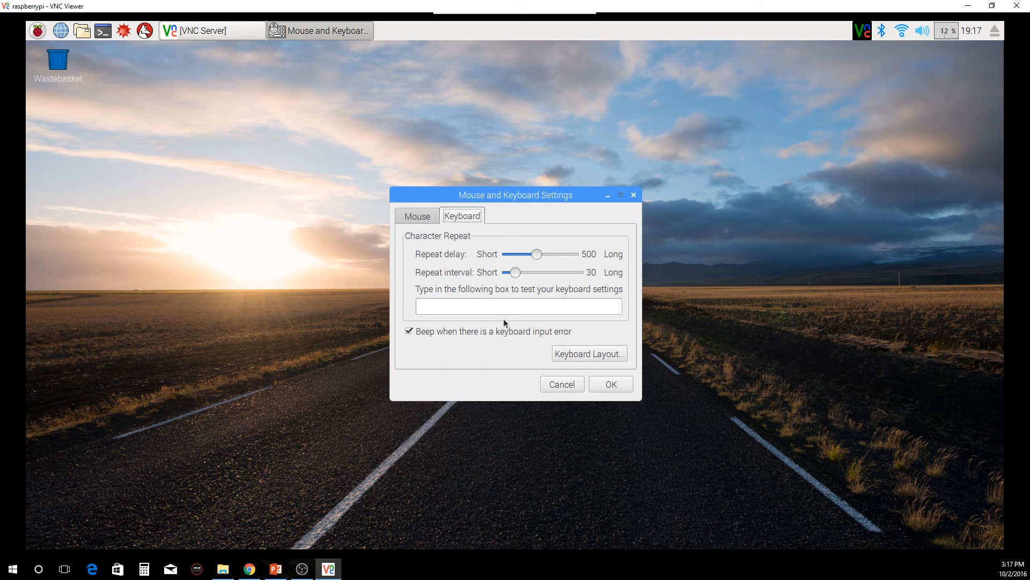
mouse_move(588, 353)
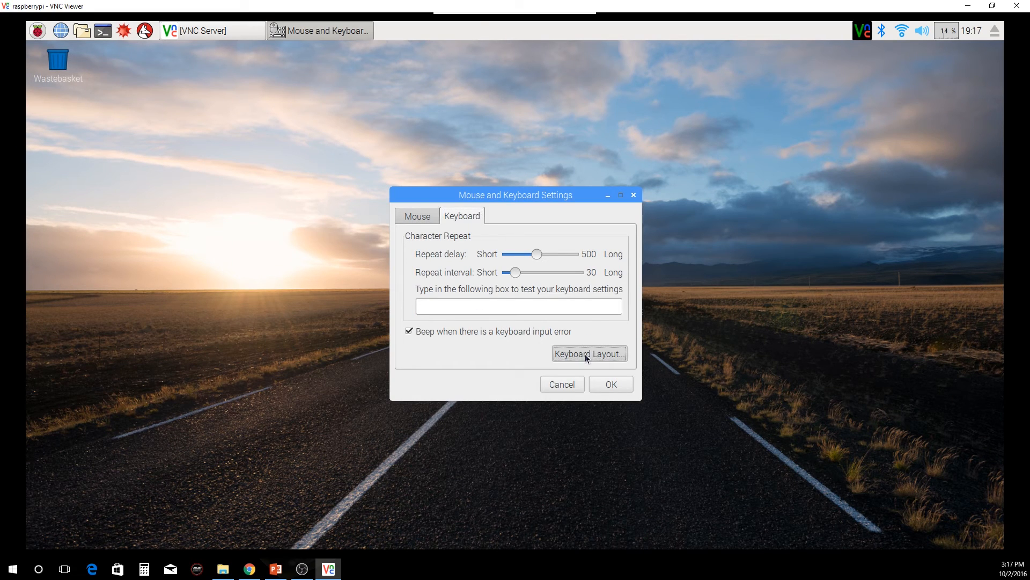
left_click(588, 353)
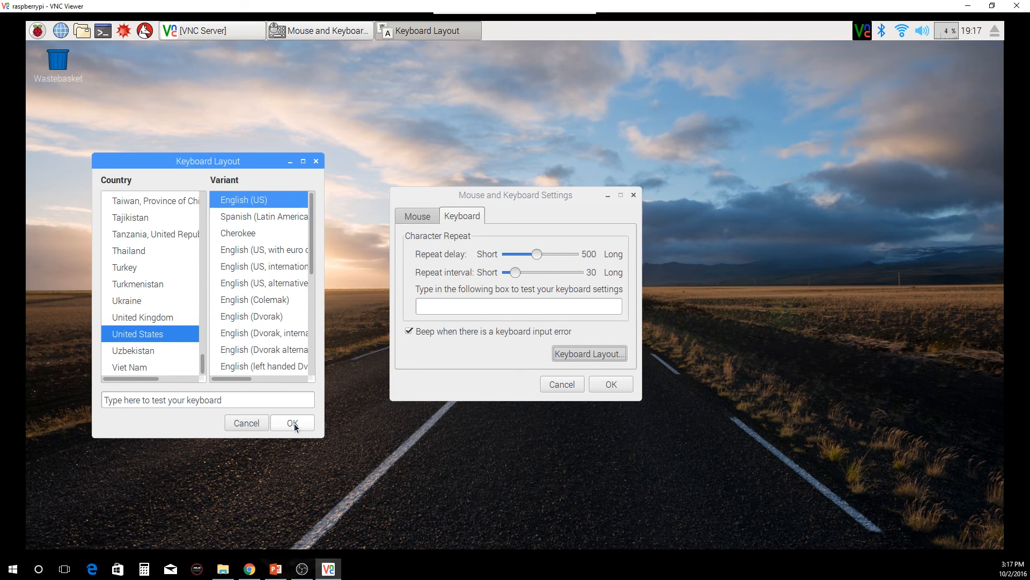
left_click(292, 423)
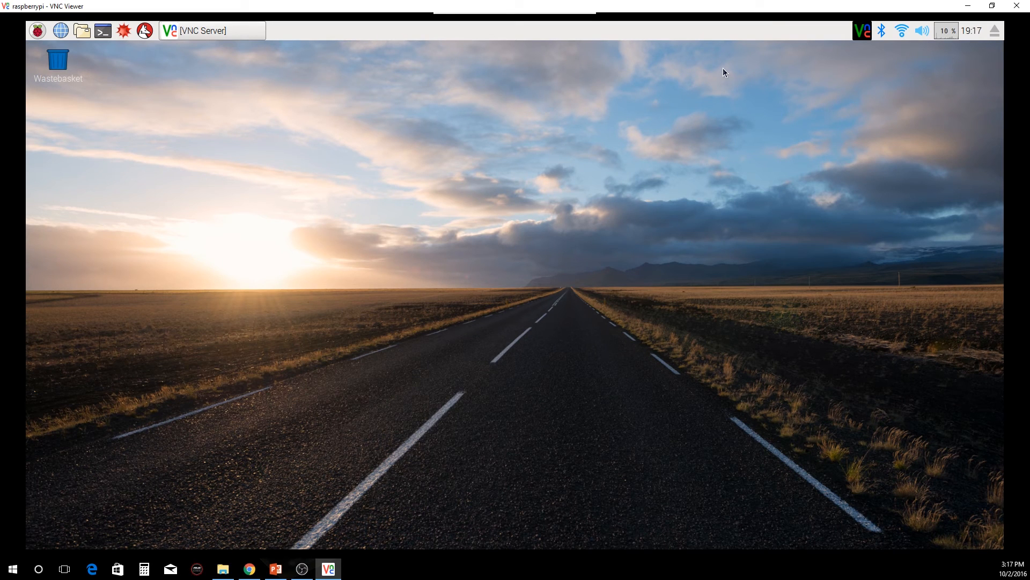
left_click(210, 30)
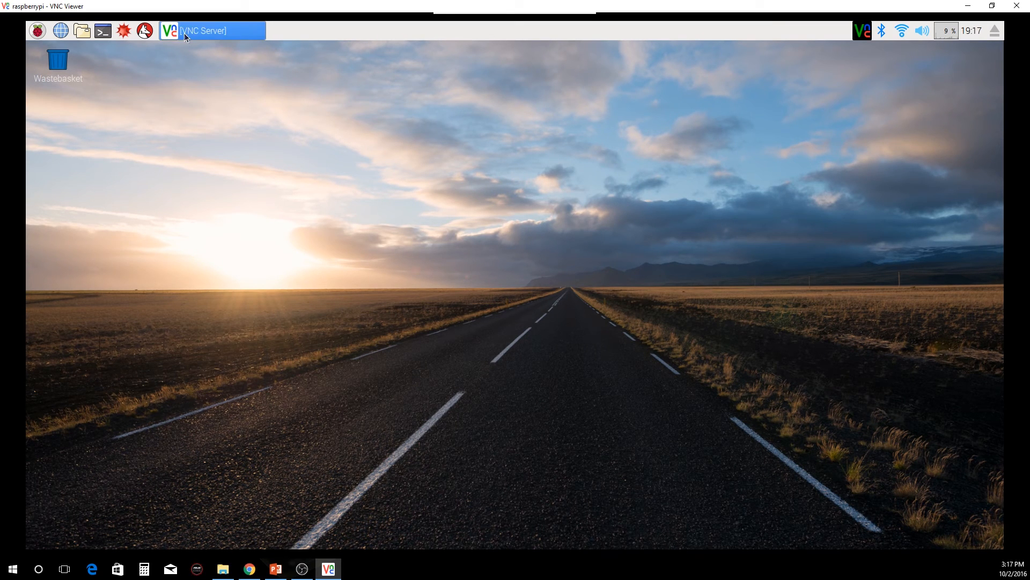
left_click(37, 30)
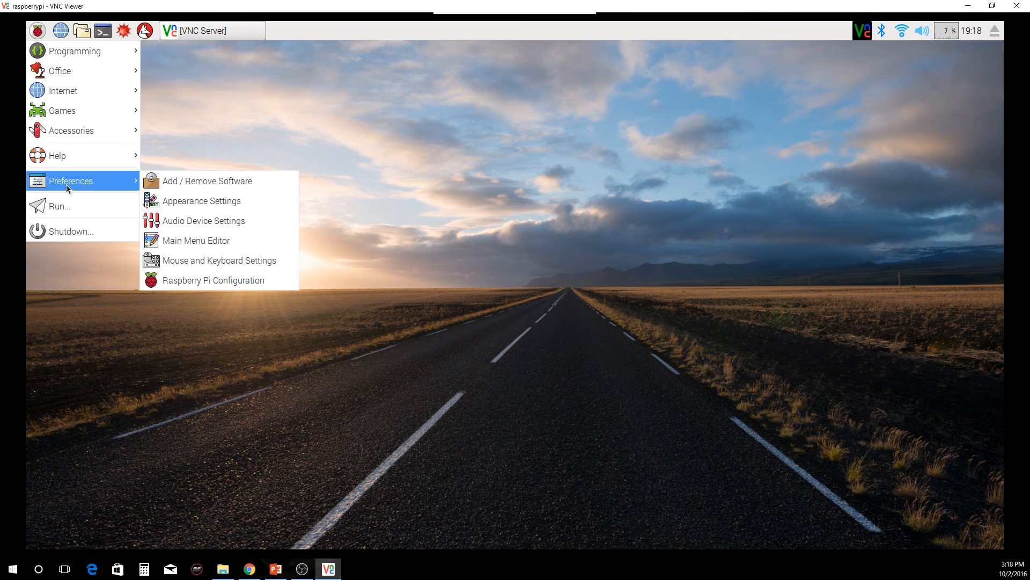
left_click(337, 296)
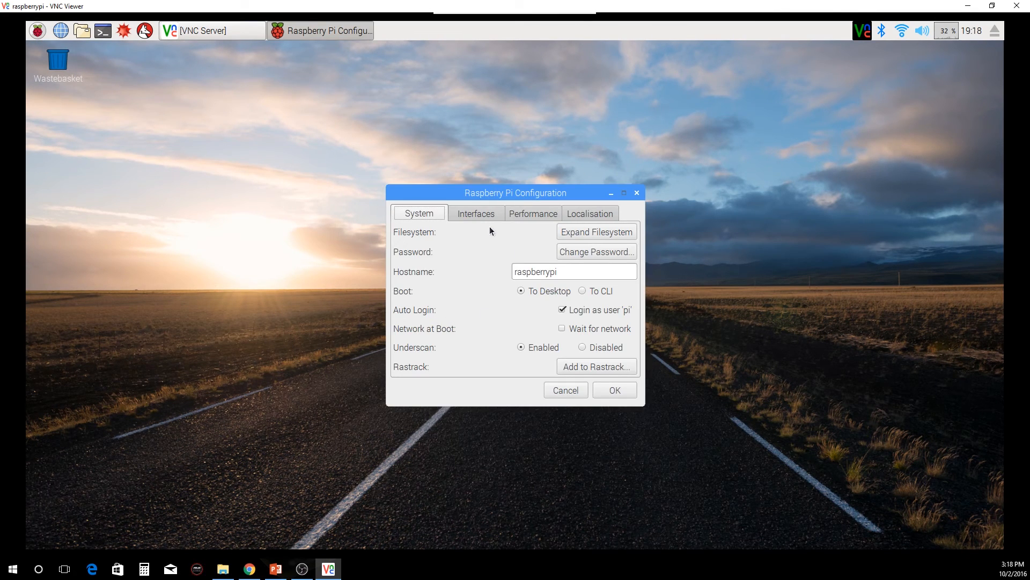
left_click(475, 213)
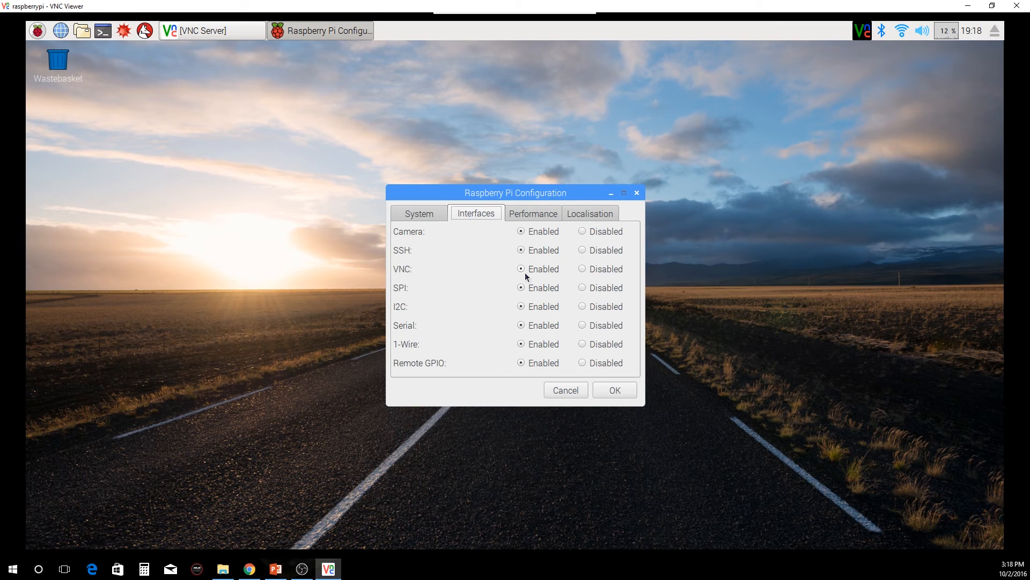
mouse_move(636, 218)
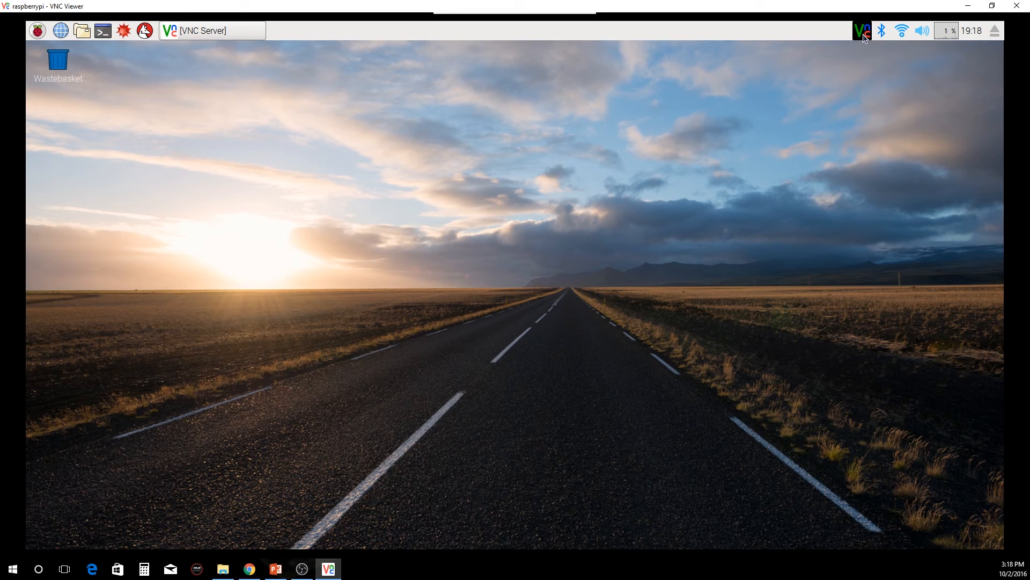
mouse_move(863, 31)
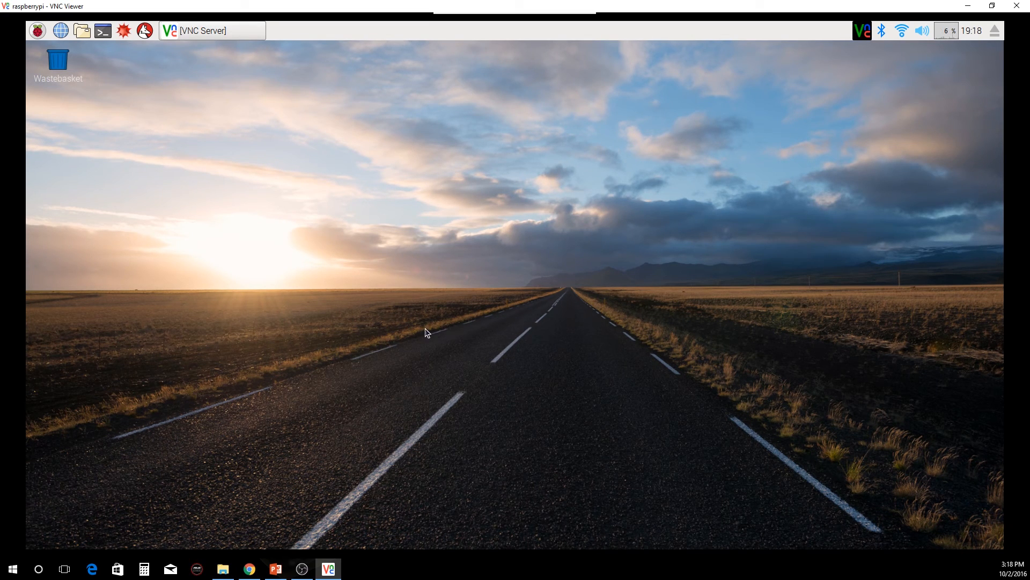
mouse_move(466, 324)
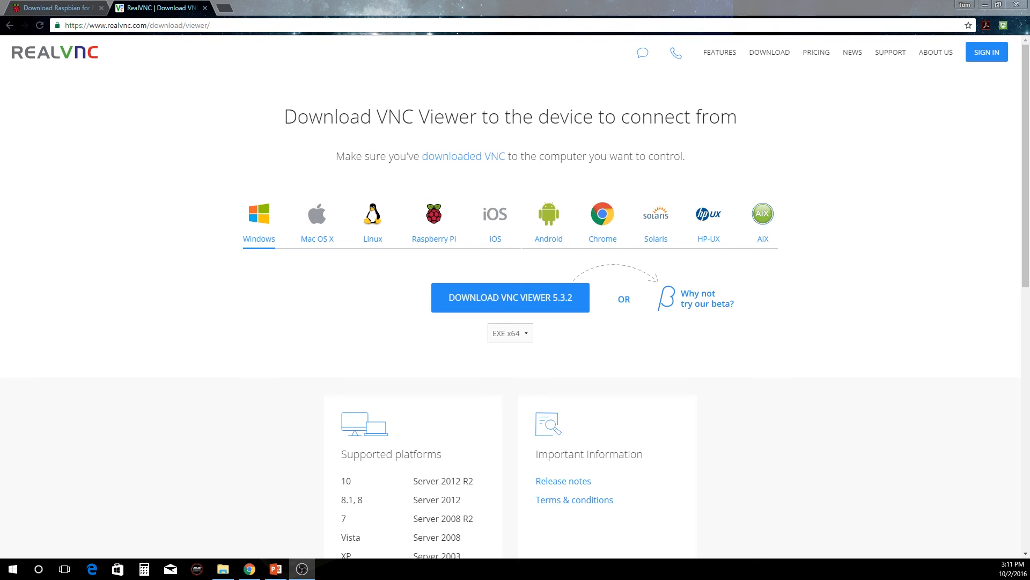
mouse_move(217, 318)
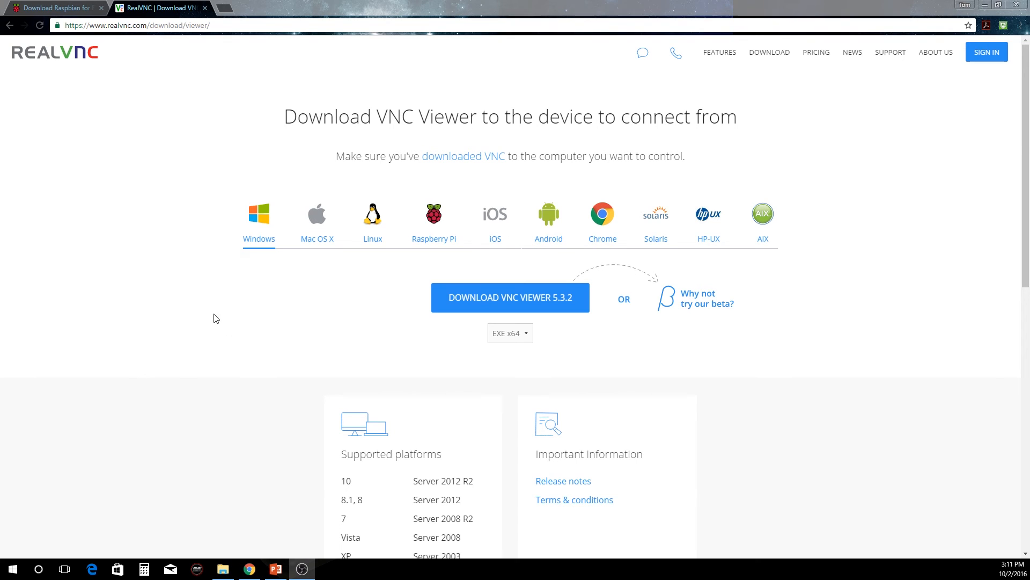
mouse_move(209, 322)
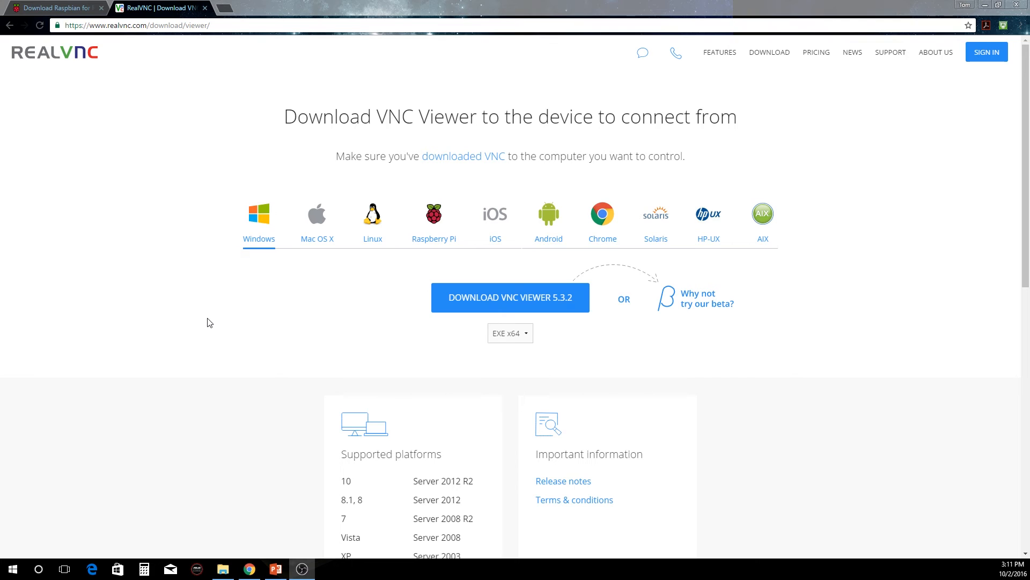
mouse_move(472, 331)
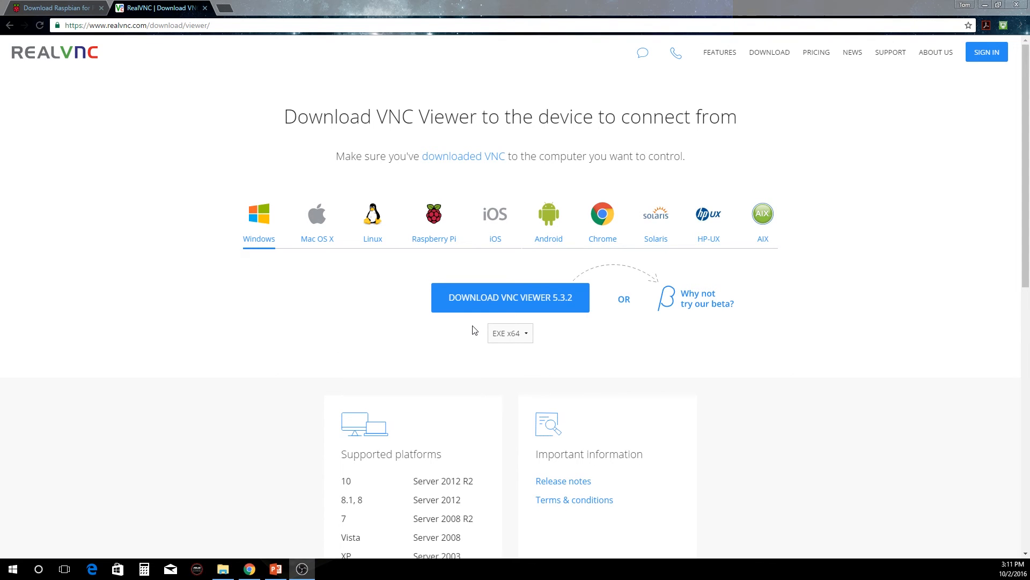
Download VNC Viewer 5.3.2 EXE x64 for Windows and run the installer.
left_click(510, 297)
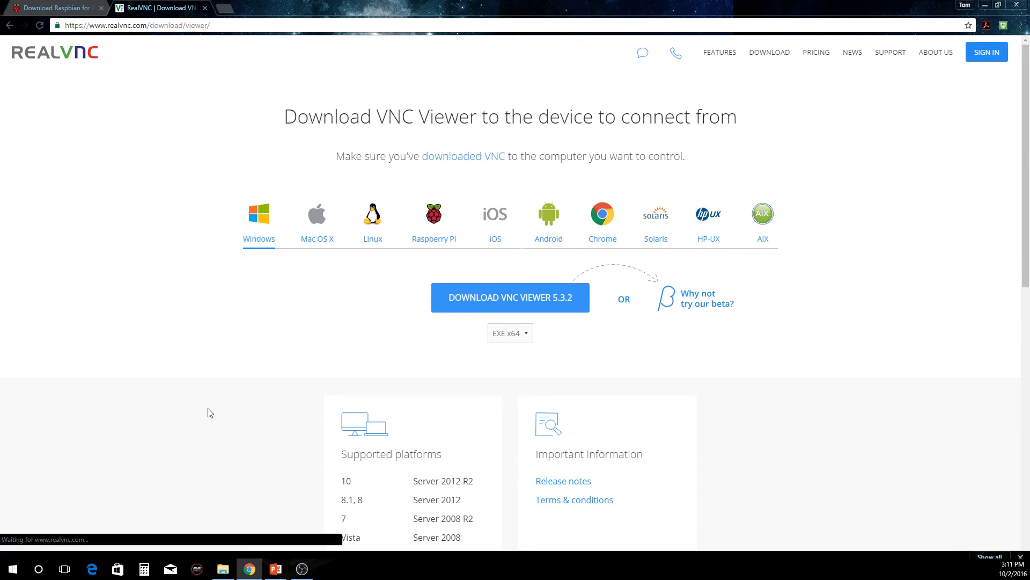
left_click(510, 296)
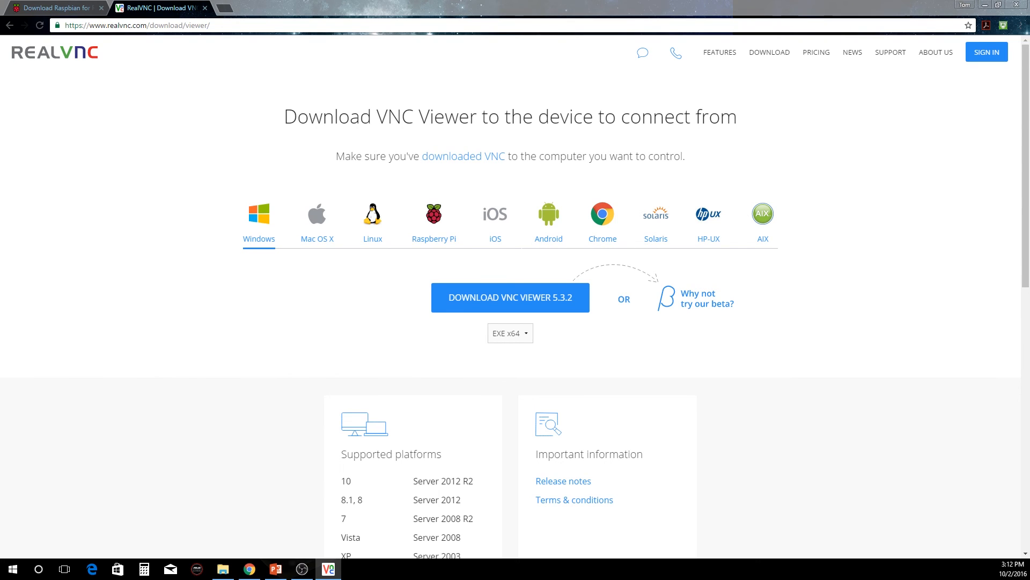
Bring up the VNC Viewer window with its empty VNC Server field.
left_click(328, 569)
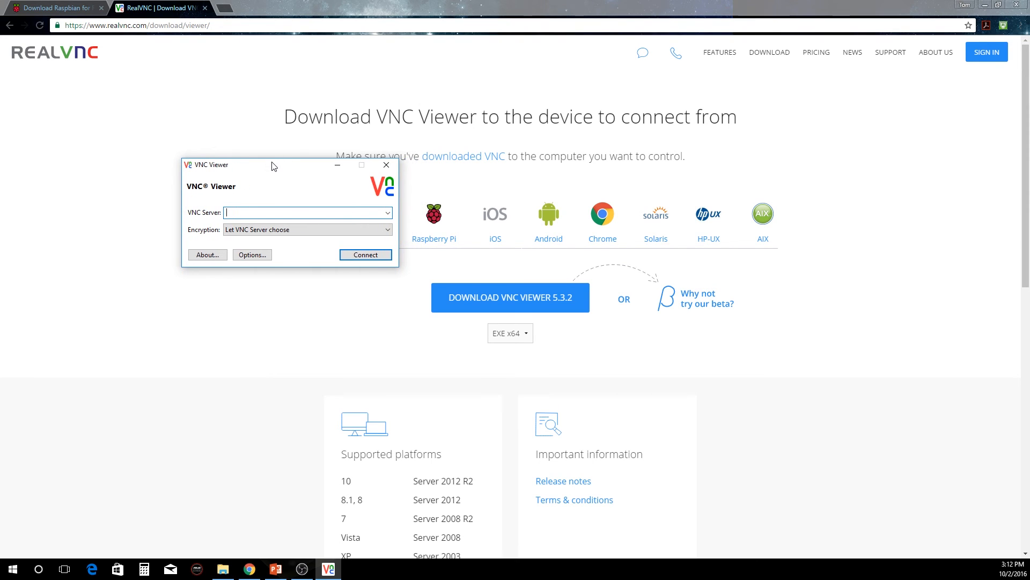
mouse_move(349, 135)
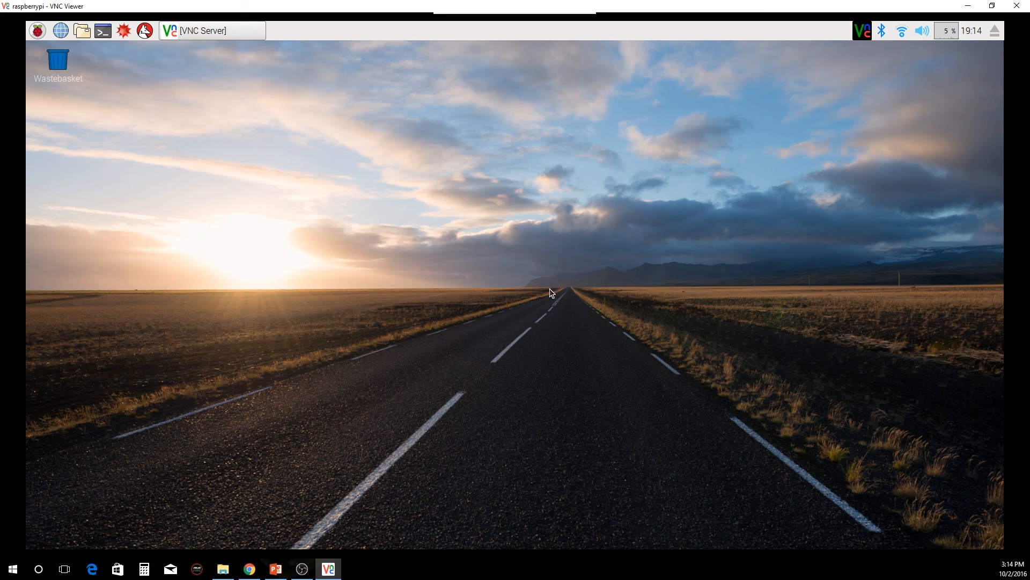
mouse_move(331, 261)
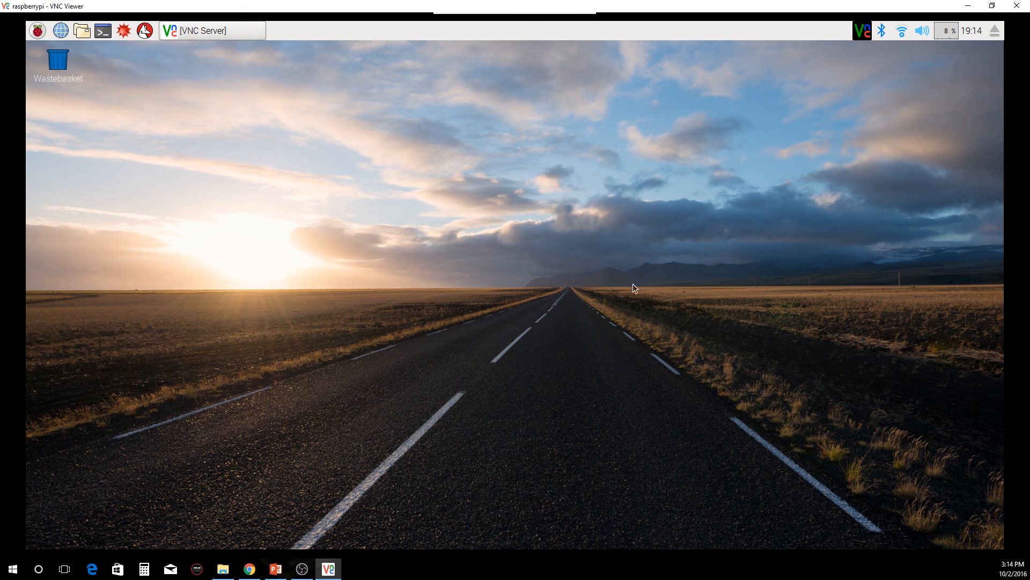
mouse_move(750, 222)
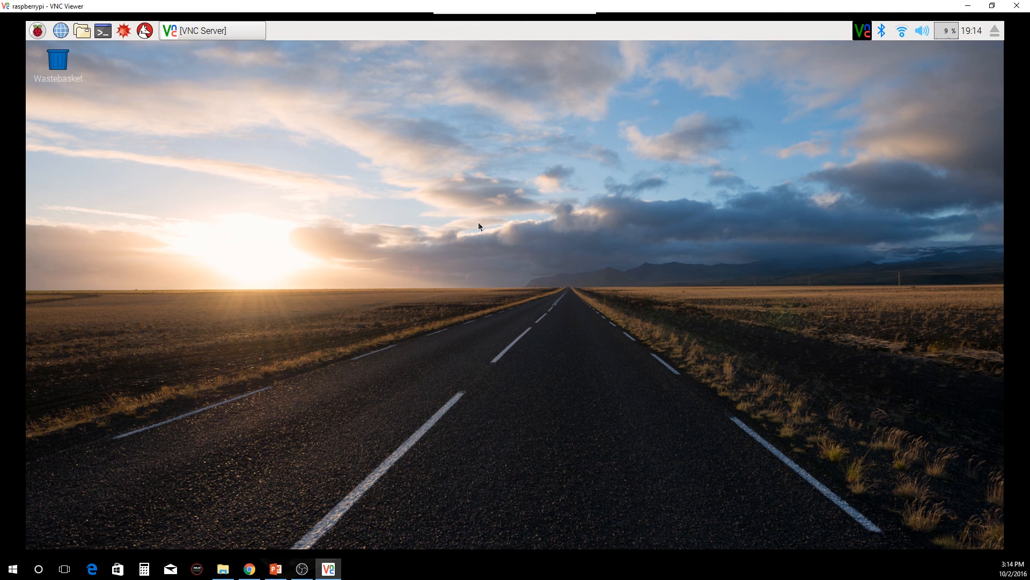
mouse_move(728, 204)
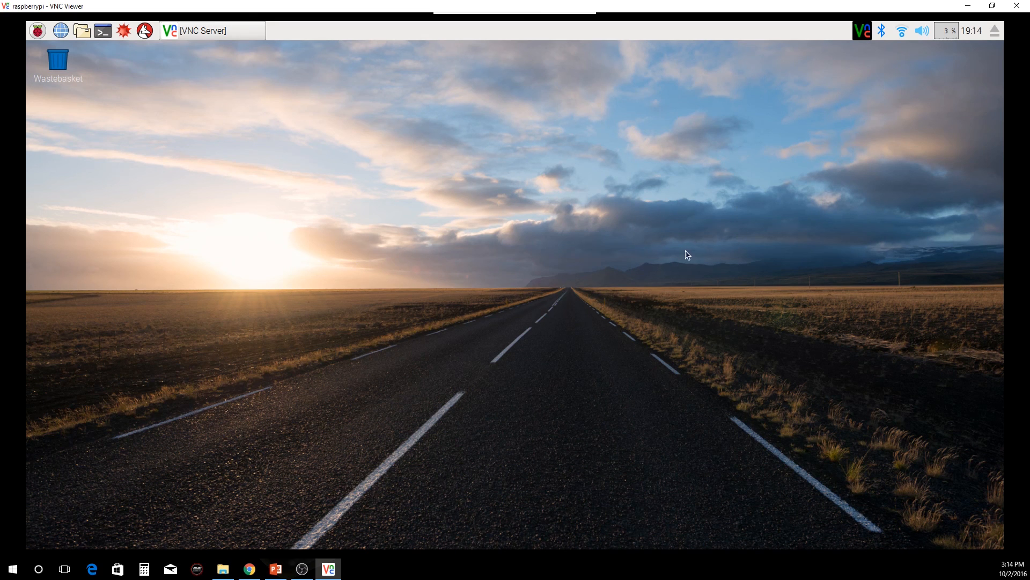
mouse_move(276, 241)
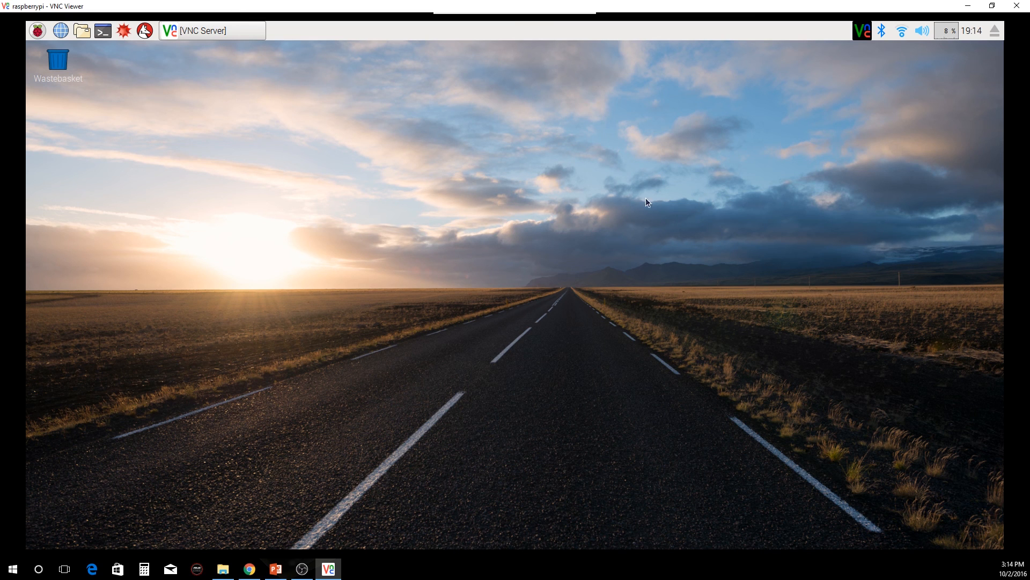
mouse_move(837, 281)
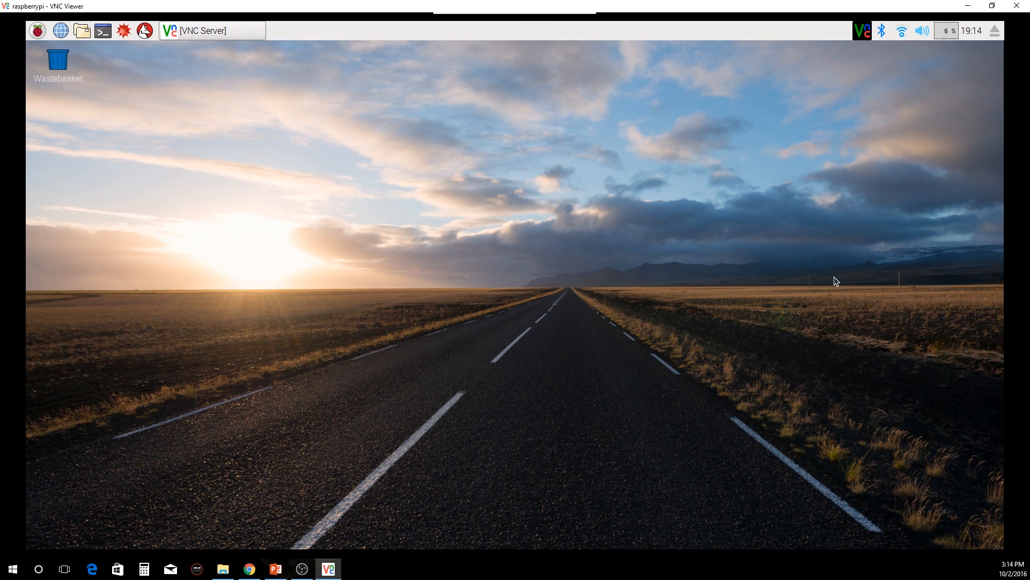
mouse_move(539, 148)
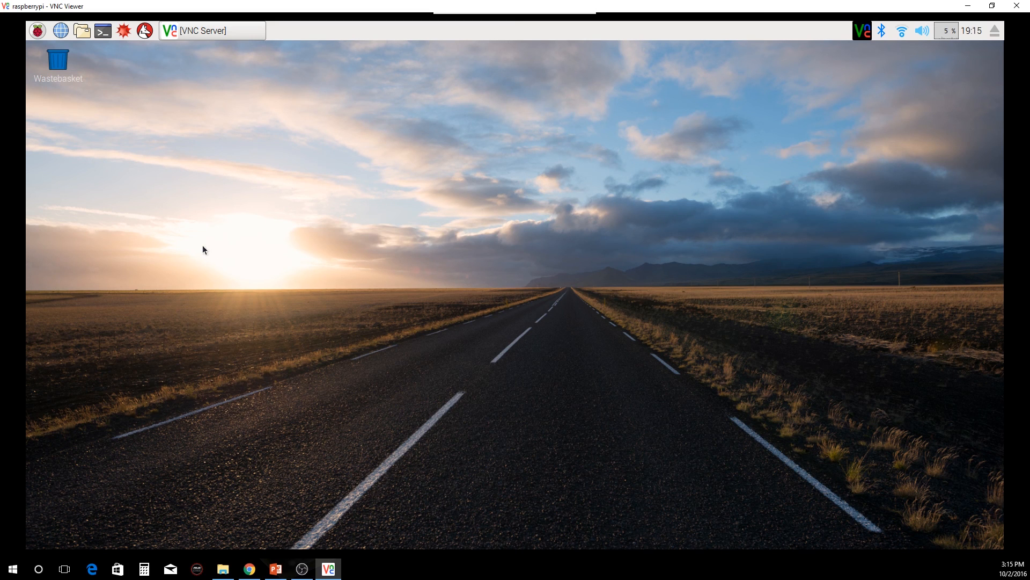
mouse_move(311, 241)
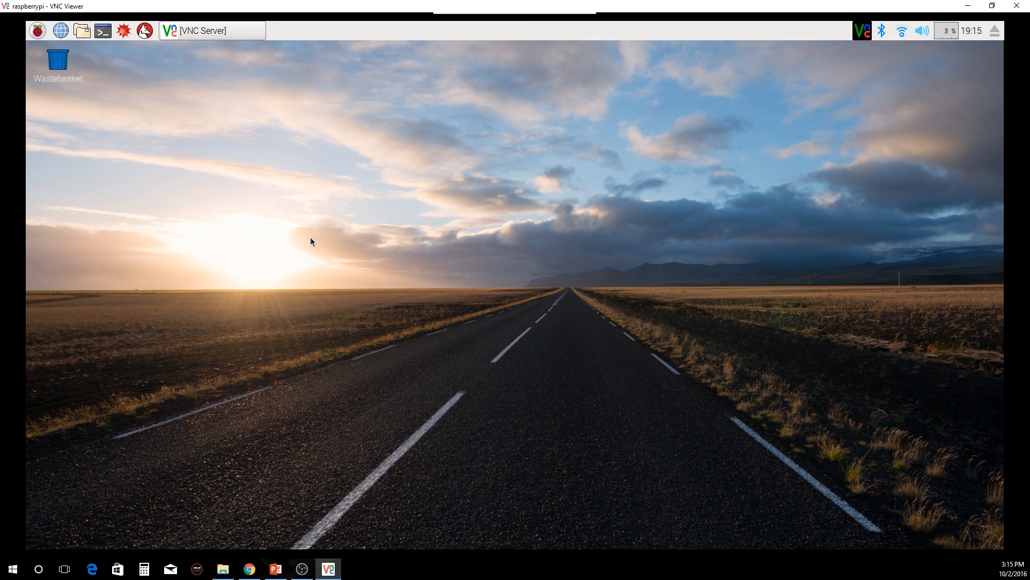
mouse_move(359, 229)
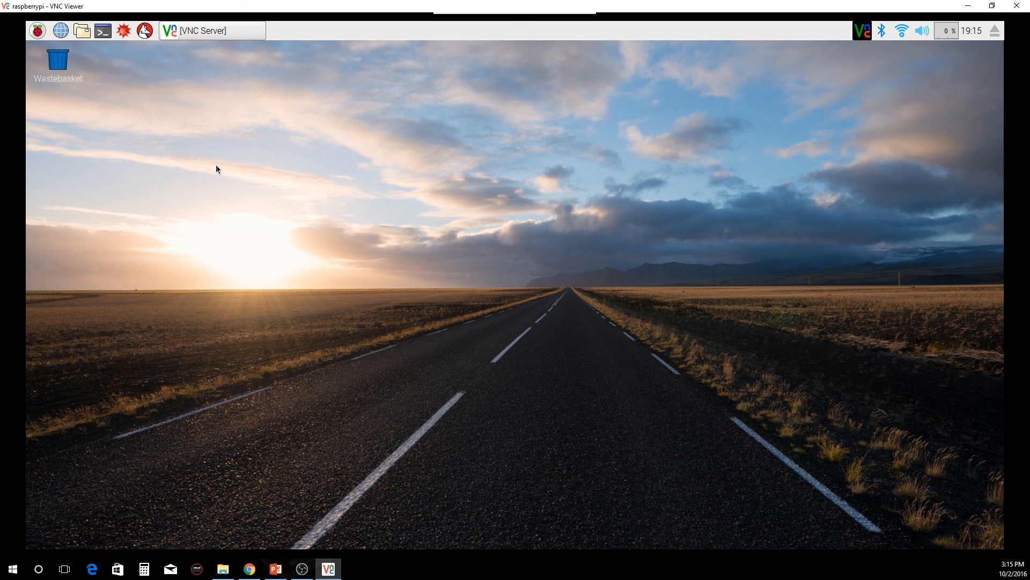
mouse_move(273, 157)
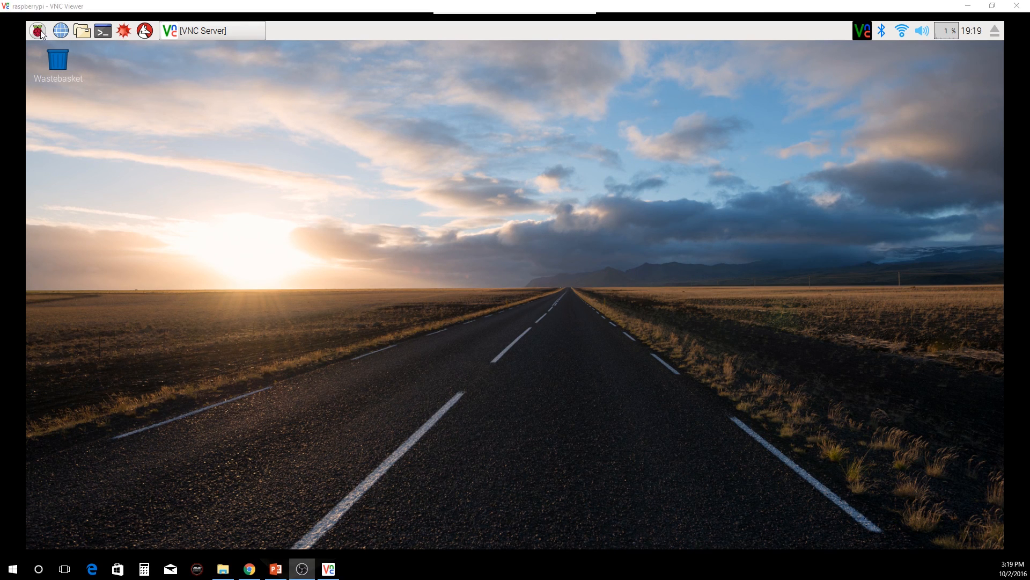
left_click(37, 30)
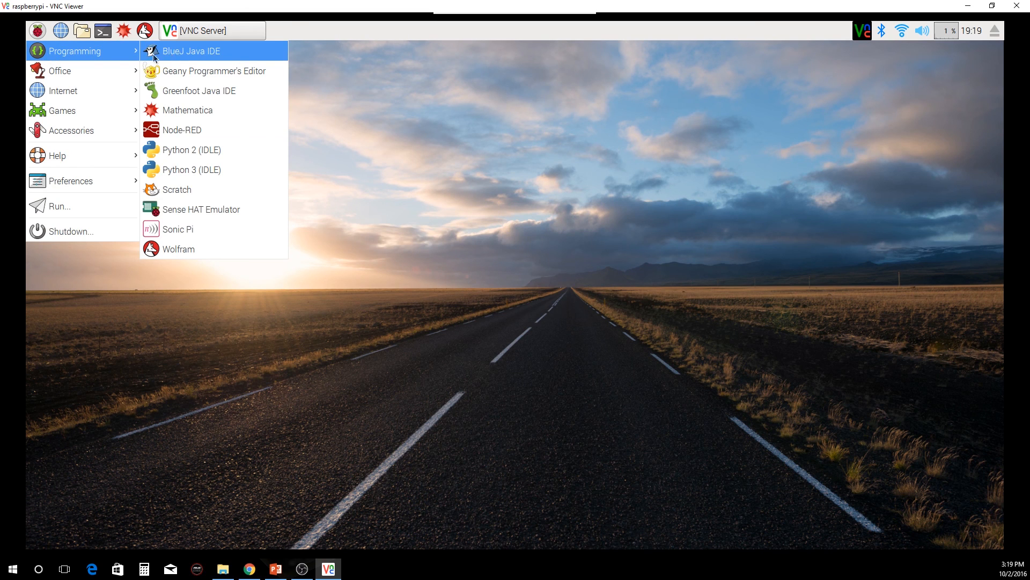
mouse_move(219, 249)
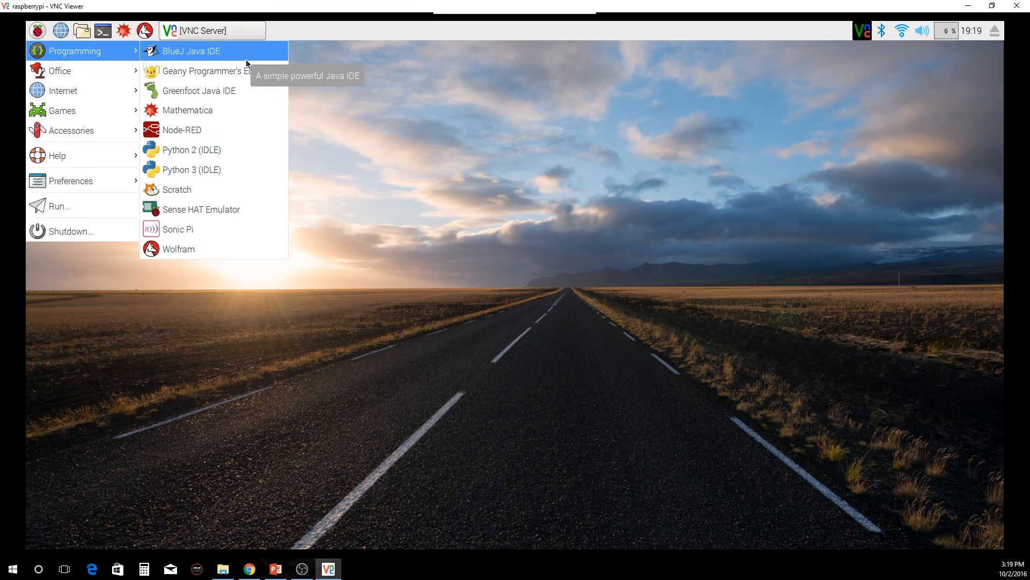
mouse_move(225, 249)
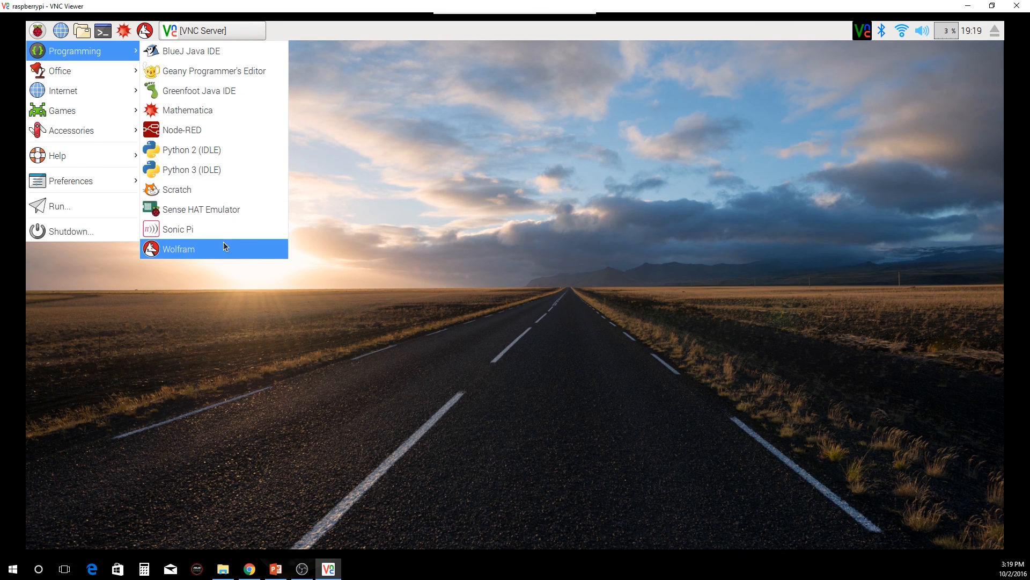
mouse_move(191, 51)
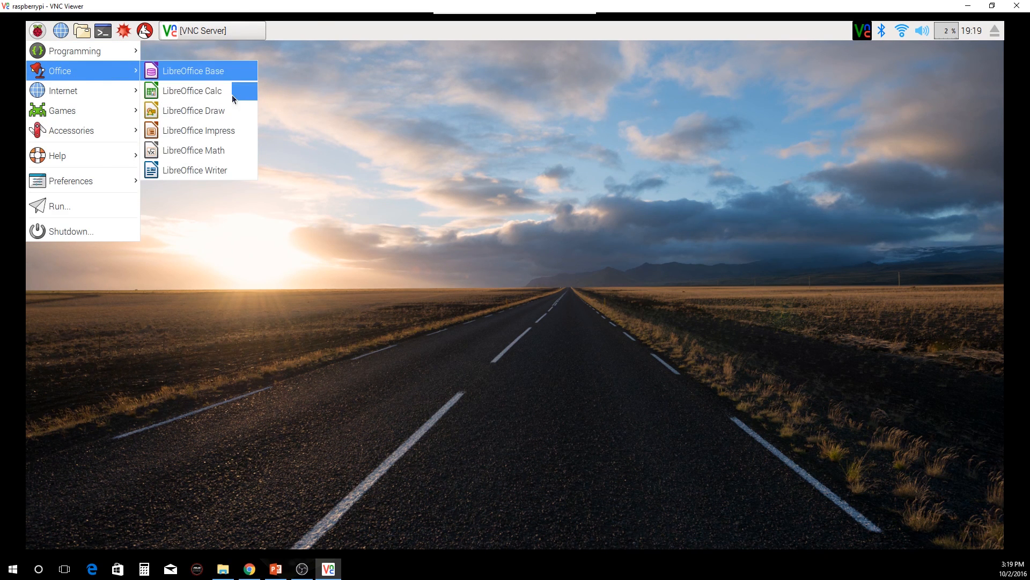
mouse_move(194, 110)
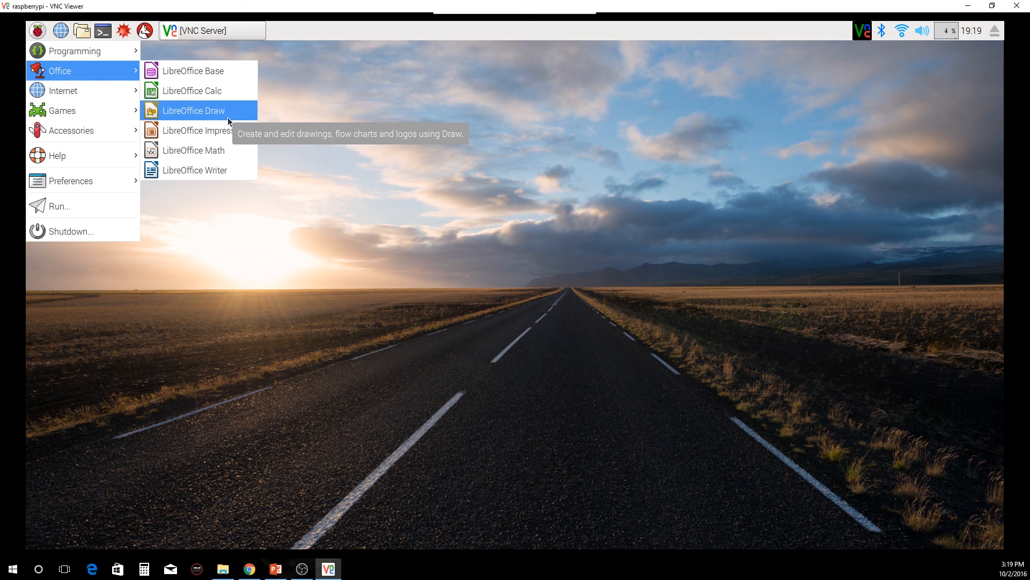
mouse_move(193, 71)
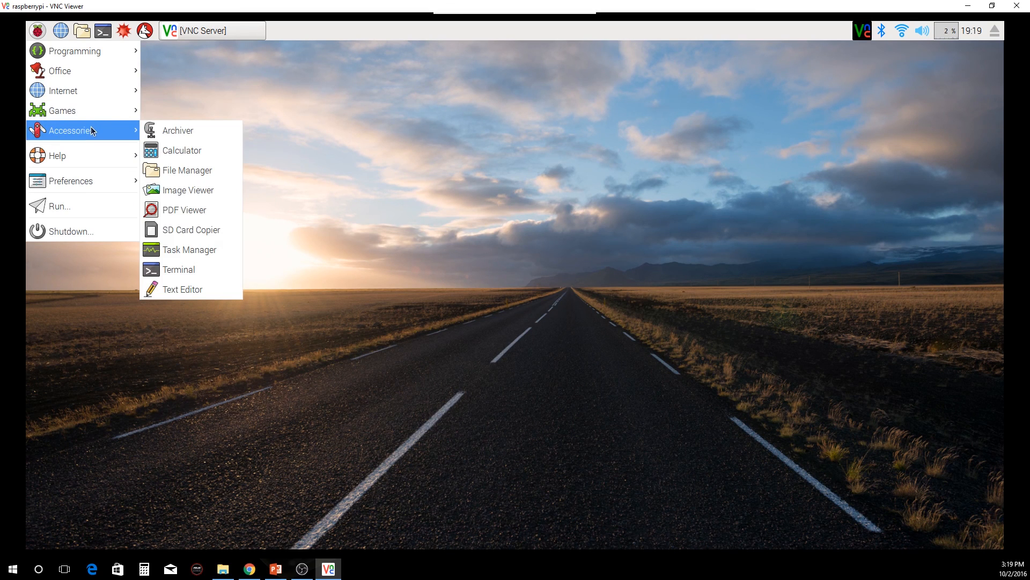
left_click(367, 234)
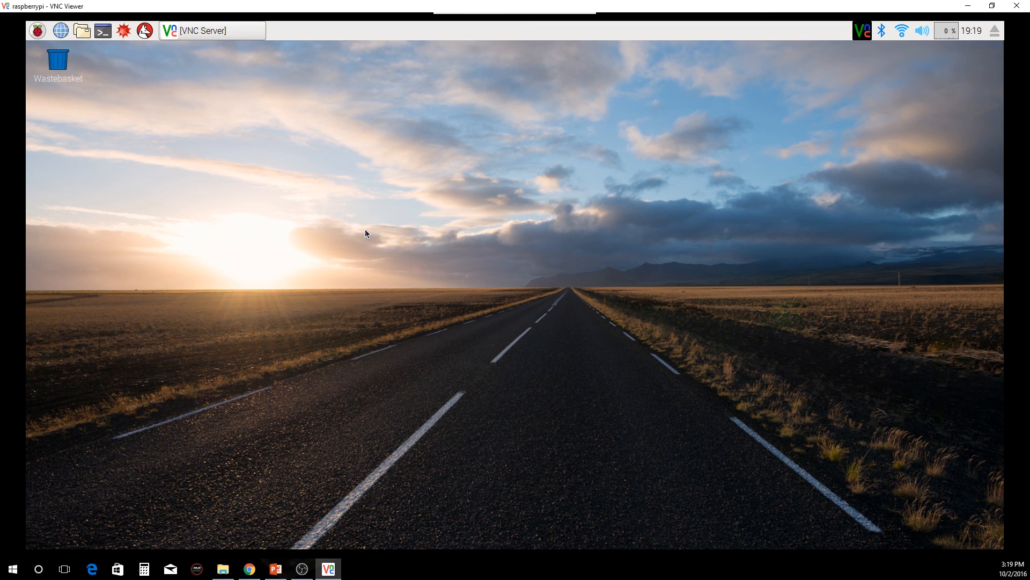
mouse_move(358, 237)
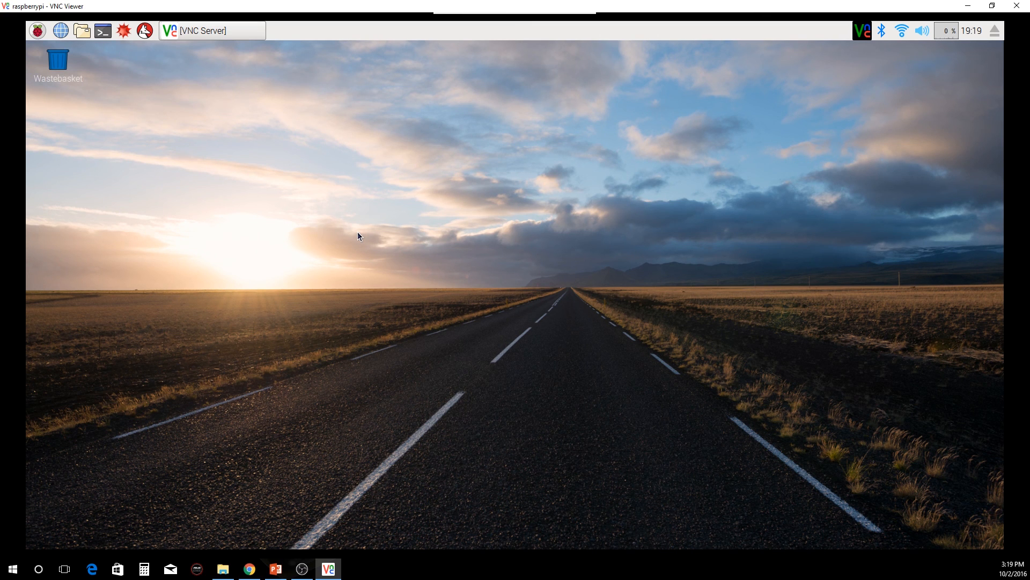